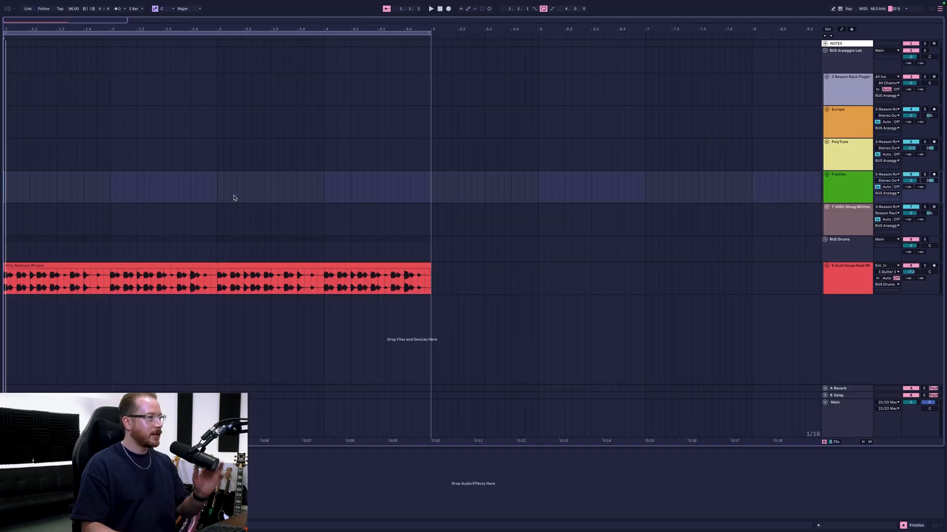
# Step: Select the BUS Arpeggio Lab track and bring up its Reason Rack Plugin device window
pyautogui.click(845, 54)
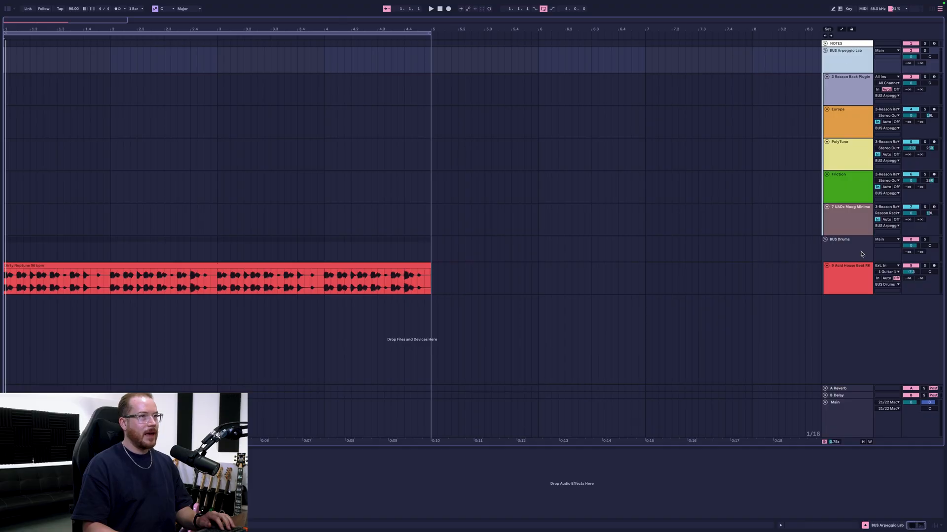
pyautogui.click(845, 265)
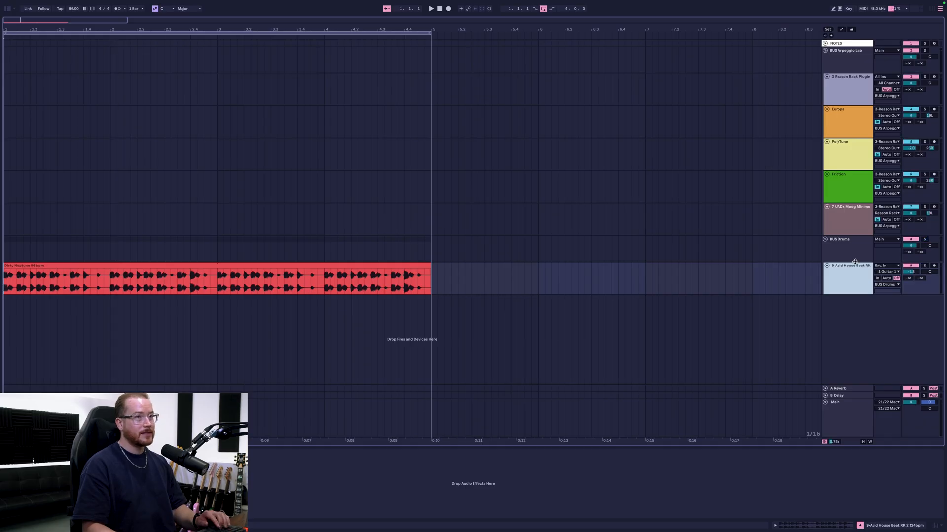
pyautogui.click(431, 9)
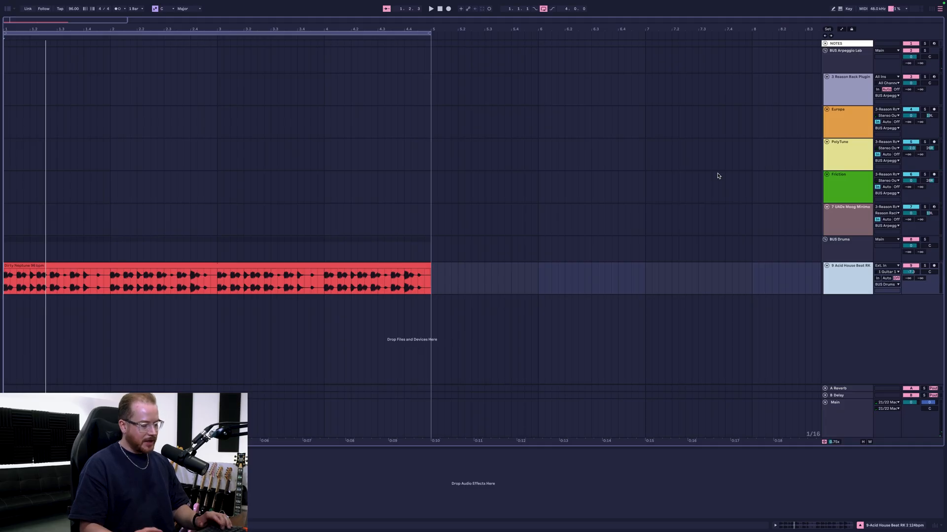
pyautogui.click(845, 51)
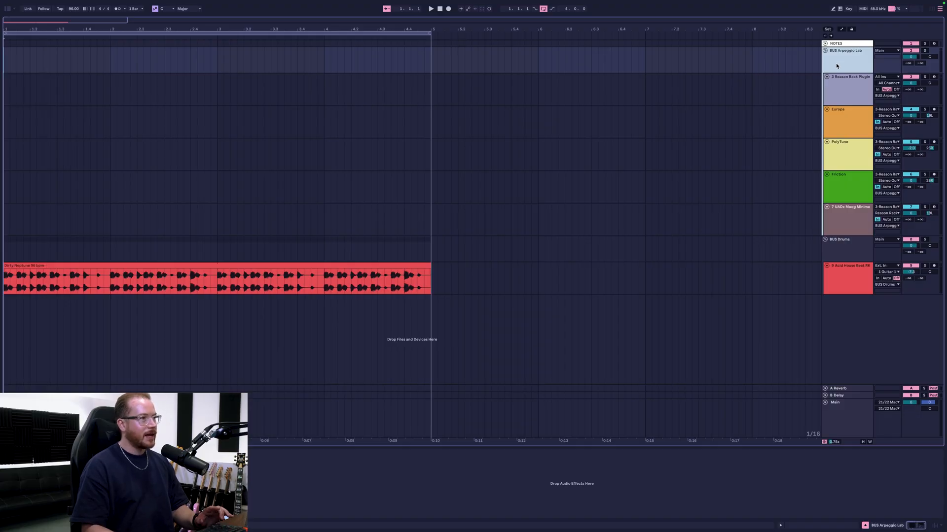
pyautogui.click(431, 9)
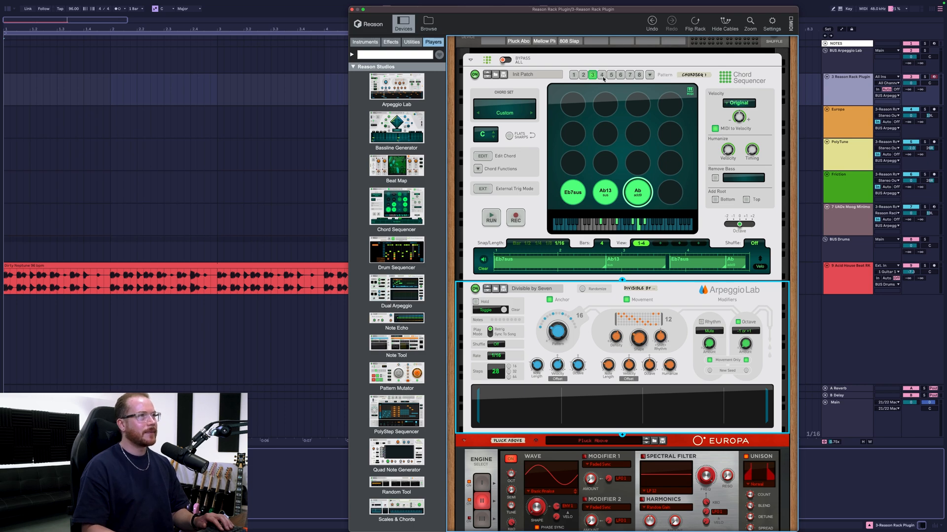
pyautogui.click(573, 74)
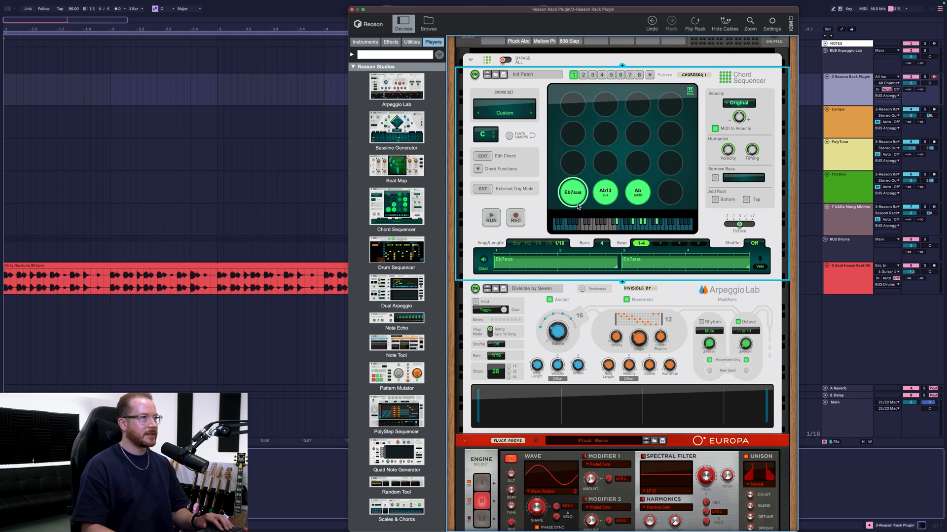
pyautogui.click(490, 218)
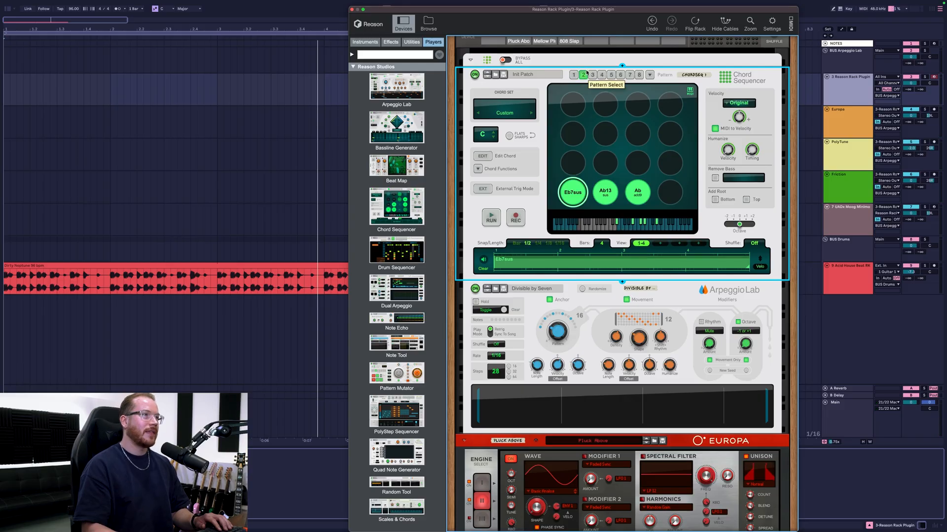
pyautogui.click(593, 73)
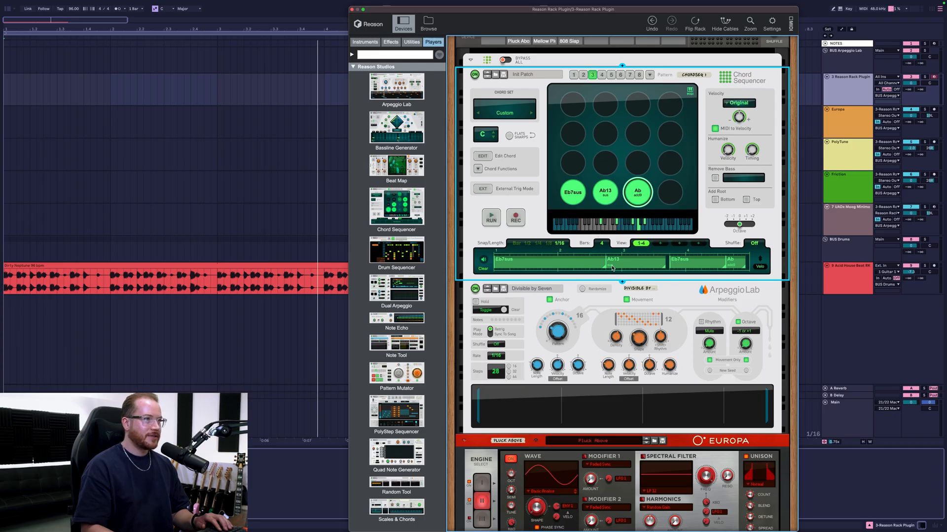
pyautogui.click(604, 193)
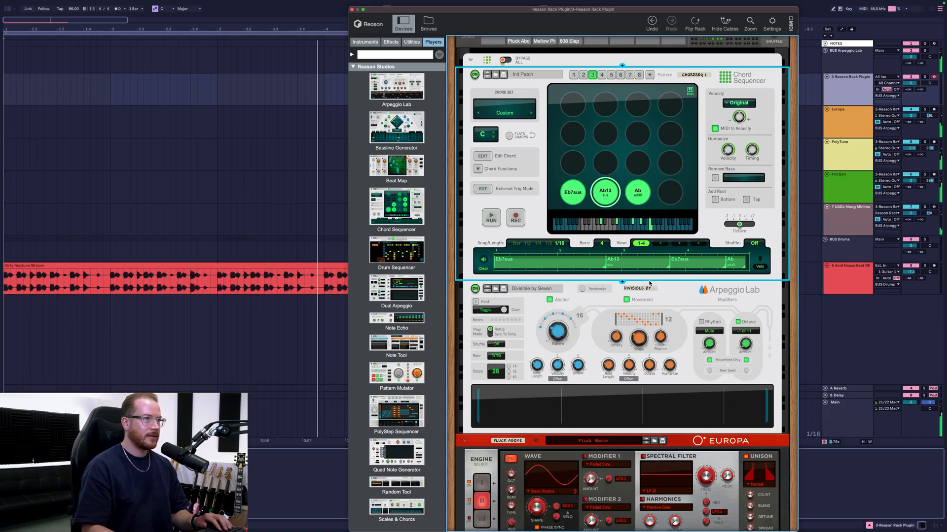
pyautogui.click(491, 217)
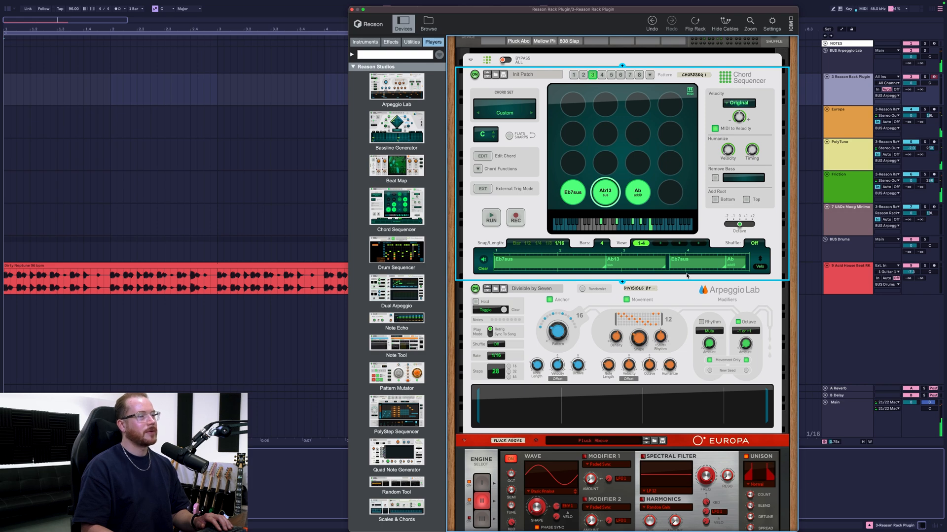
pyautogui.click(490, 217)
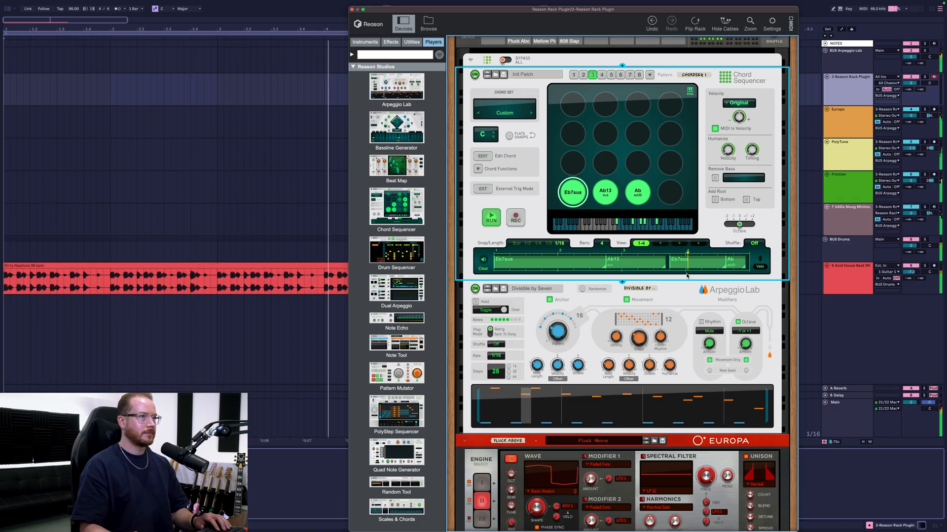
pyautogui.click(638, 192)
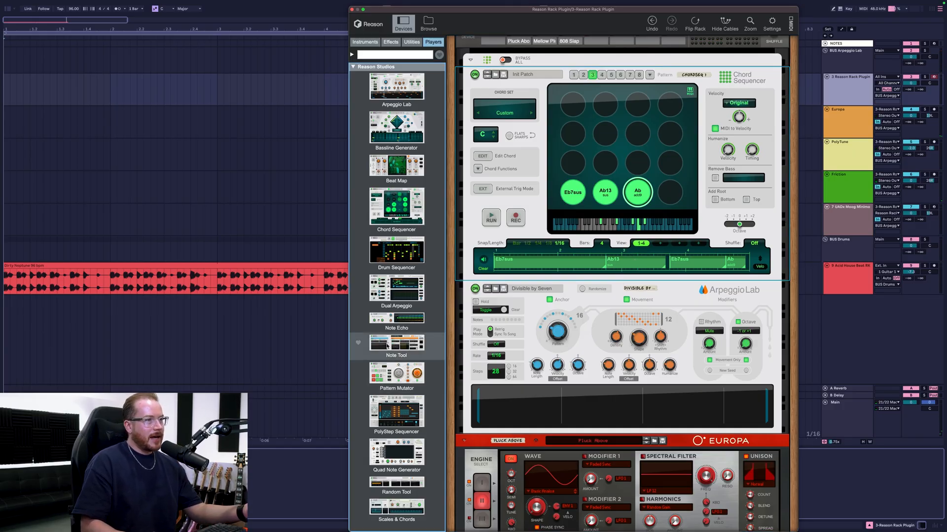
pyautogui.click(396, 343)
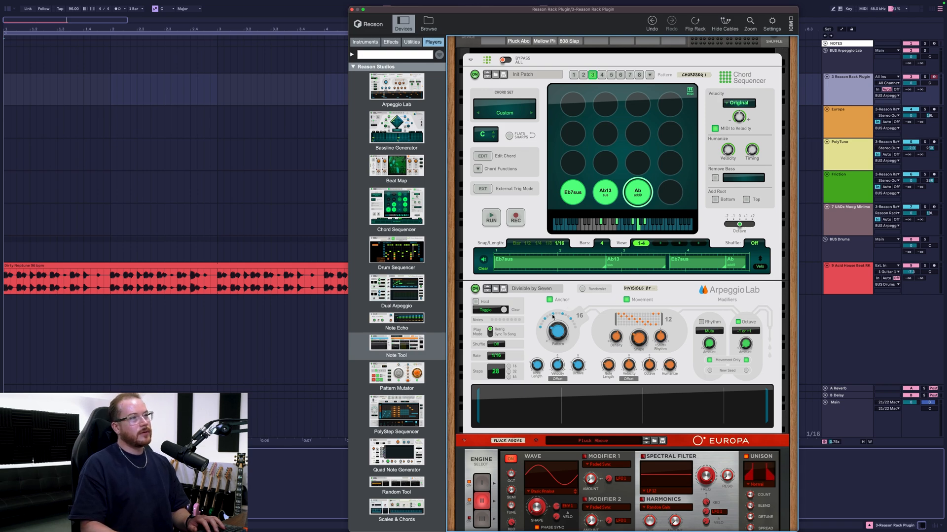
pyautogui.moveTo(556, 332)
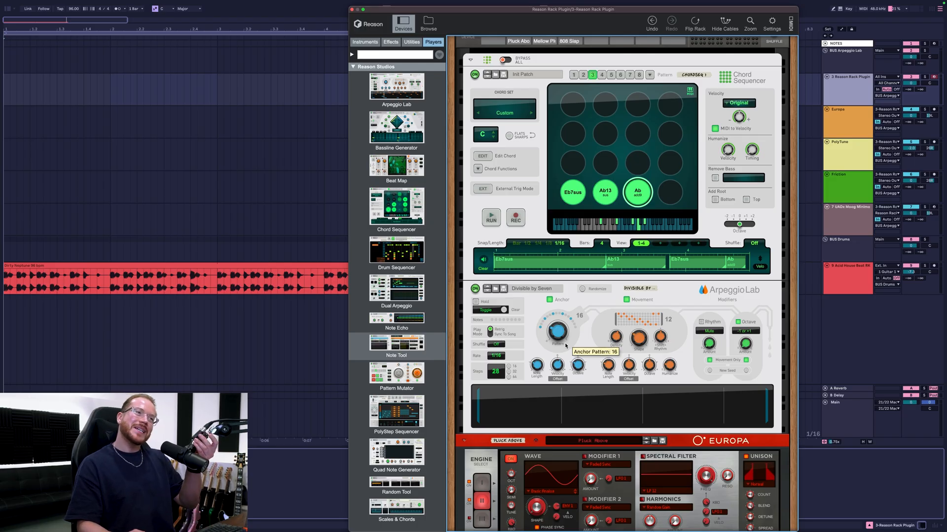
pyautogui.moveTo(763, 272)
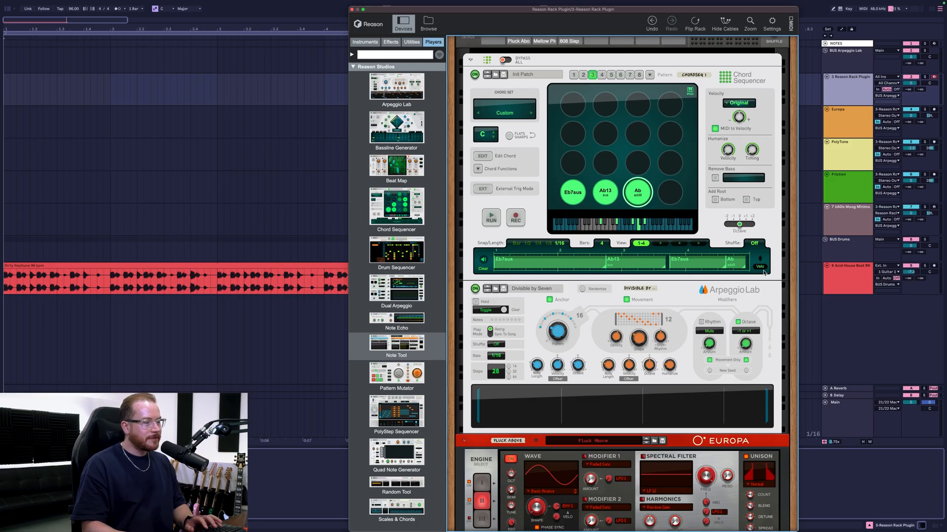
pyautogui.moveTo(616, 267)
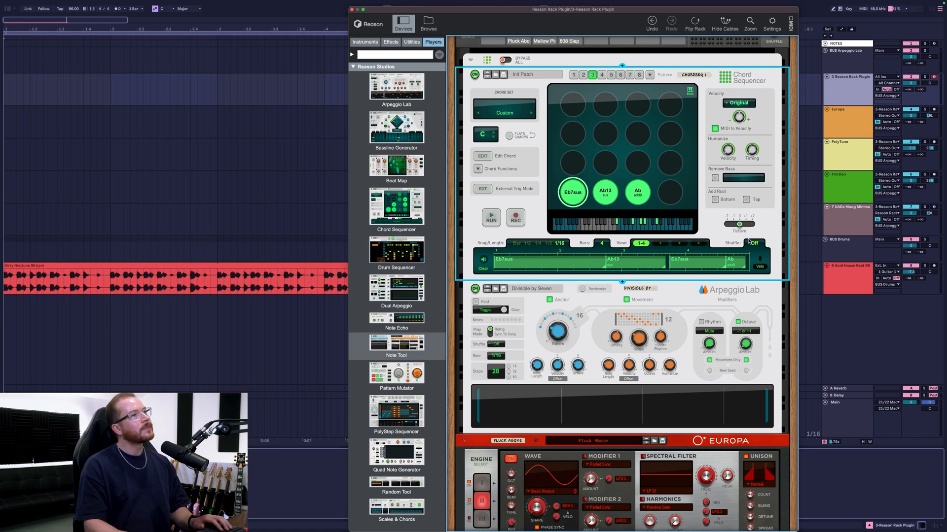
pyautogui.click(491, 217)
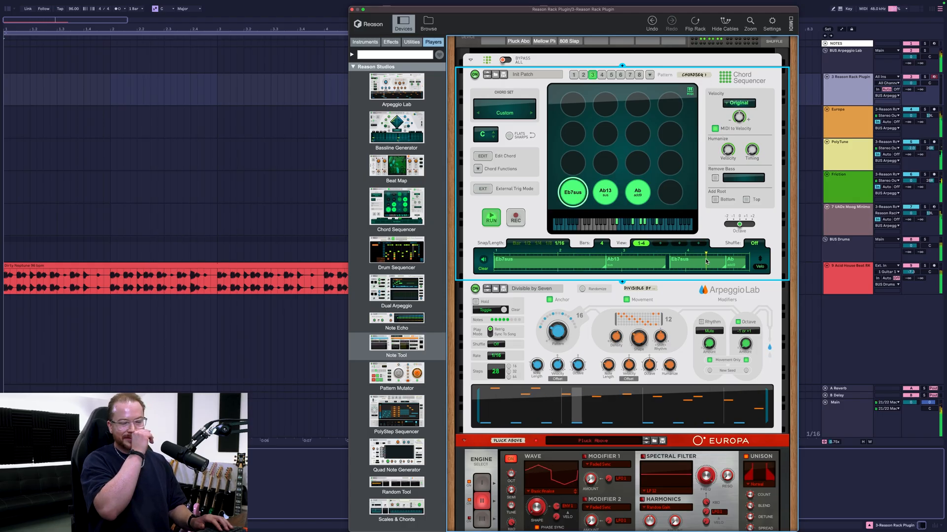
pyautogui.click(638, 193)
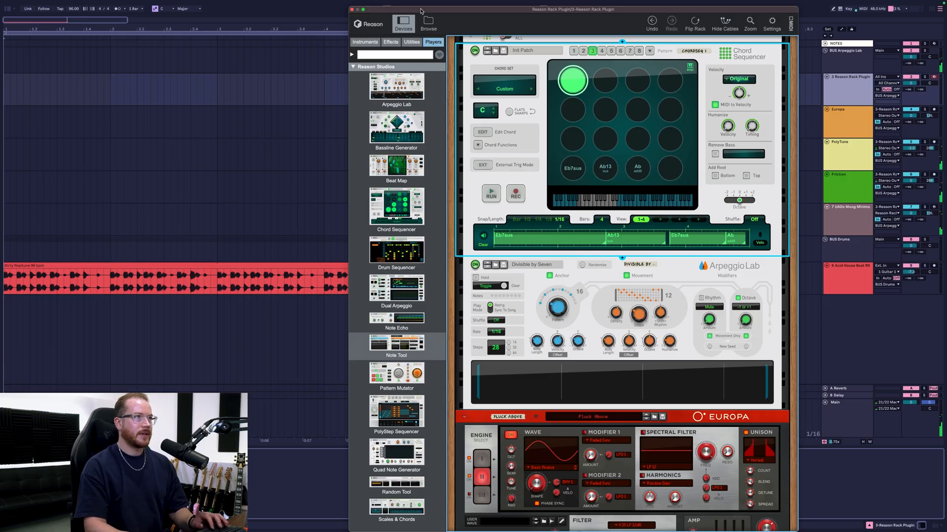
# Step: Switch off the Chord Sequencer and set Arpeggio Lab's note Hold mode to Latch
pyautogui.click(474, 51)
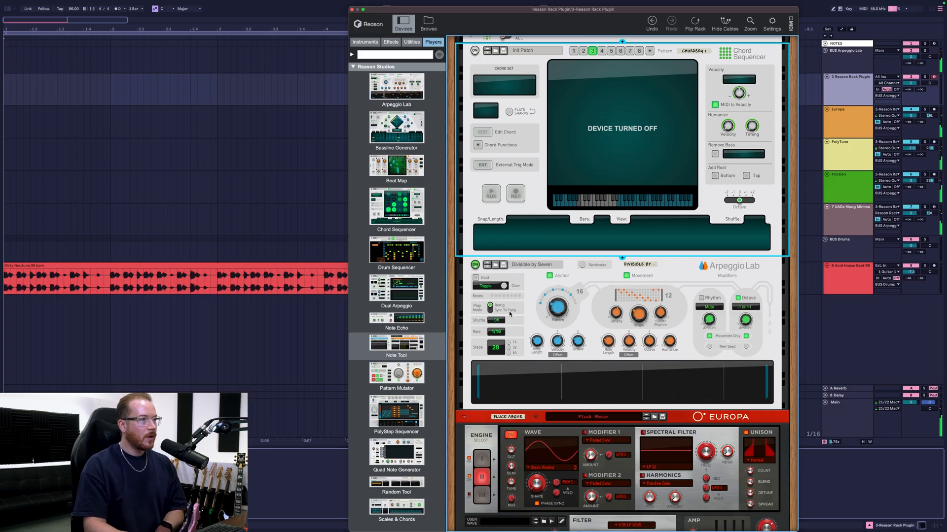
pyautogui.click(475, 278)
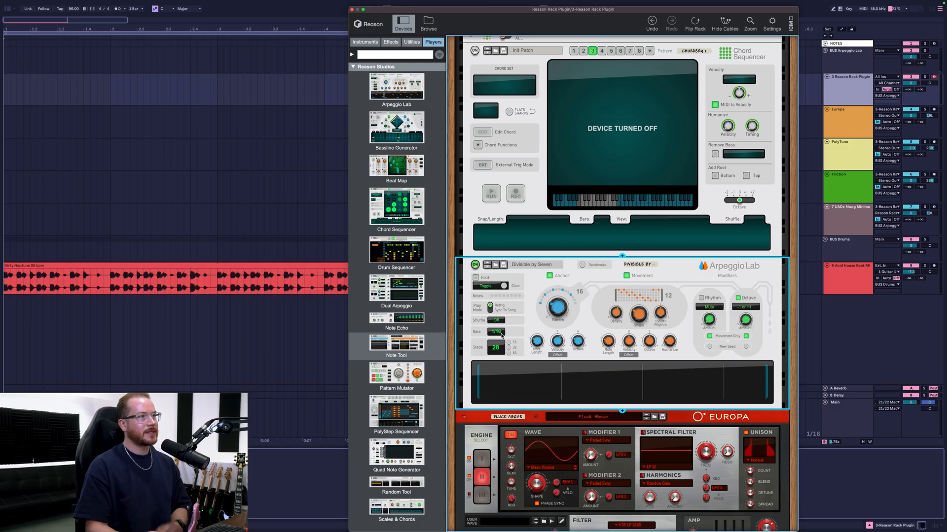
pyautogui.click(492, 286)
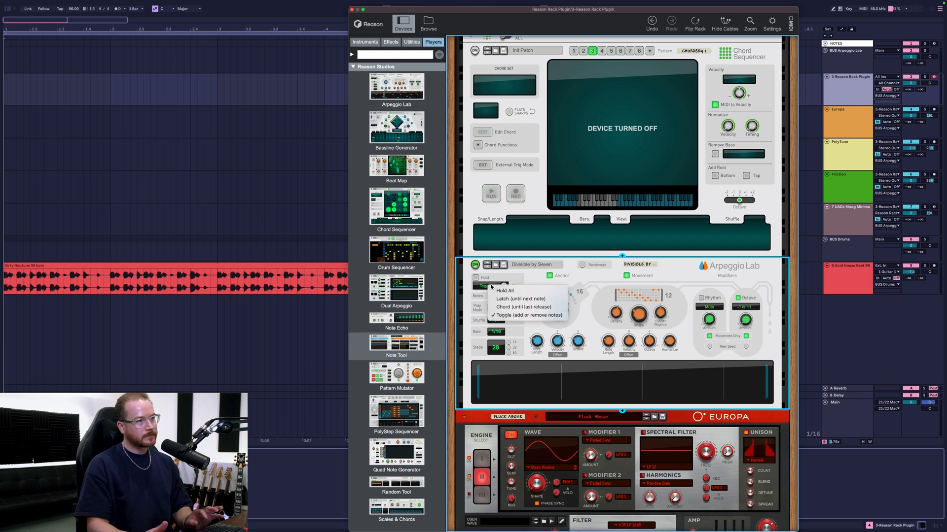
pyautogui.moveTo(526, 306)
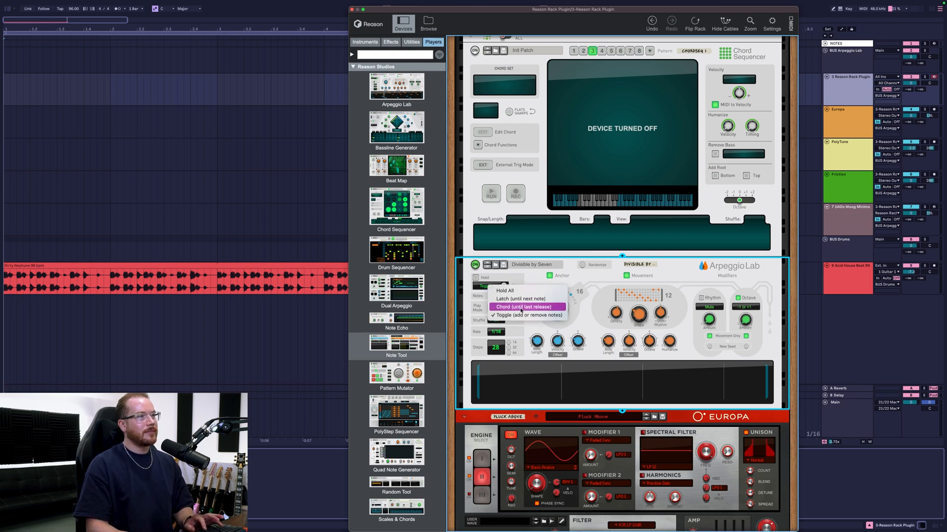
pyautogui.moveTo(521, 298)
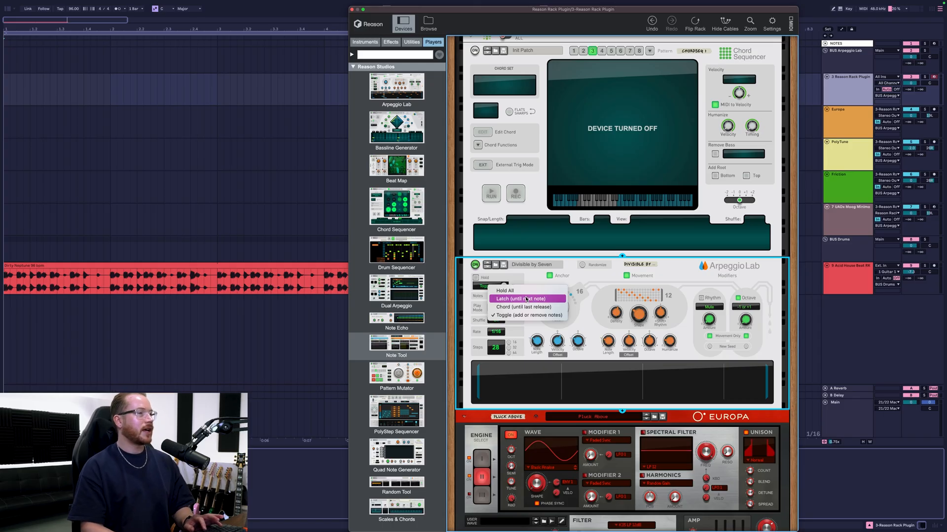
pyautogui.click(520, 298)
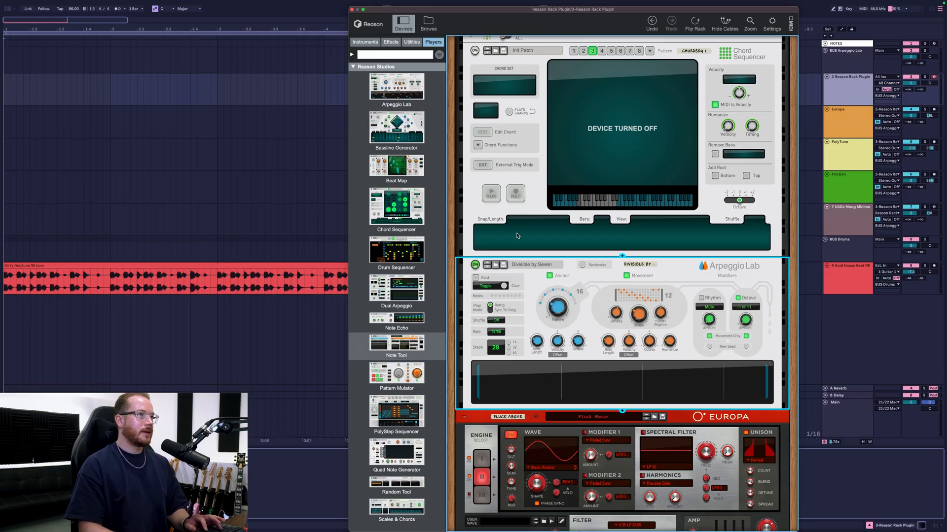
# Step: Power the Chord Sequencer back on and run its pattern into Arpeggio Lab
pyautogui.click(474, 51)
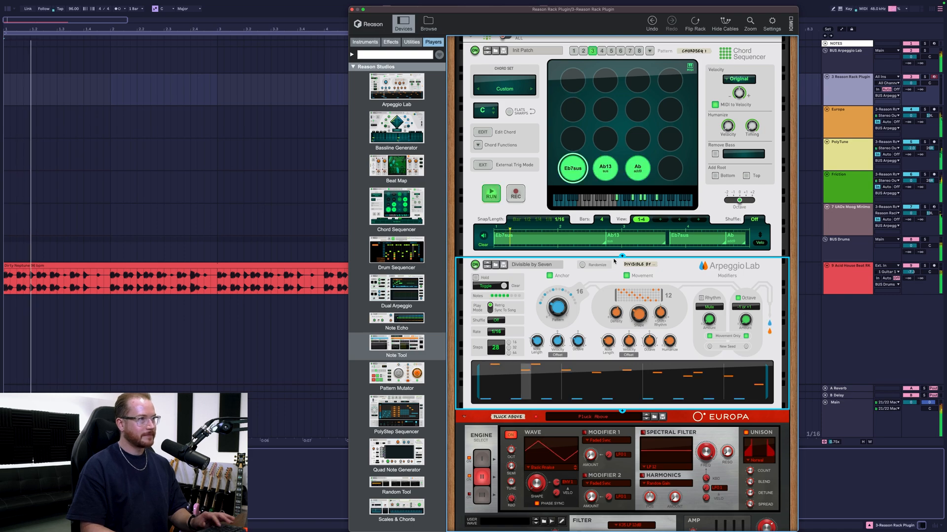
pyautogui.click(549, 276)
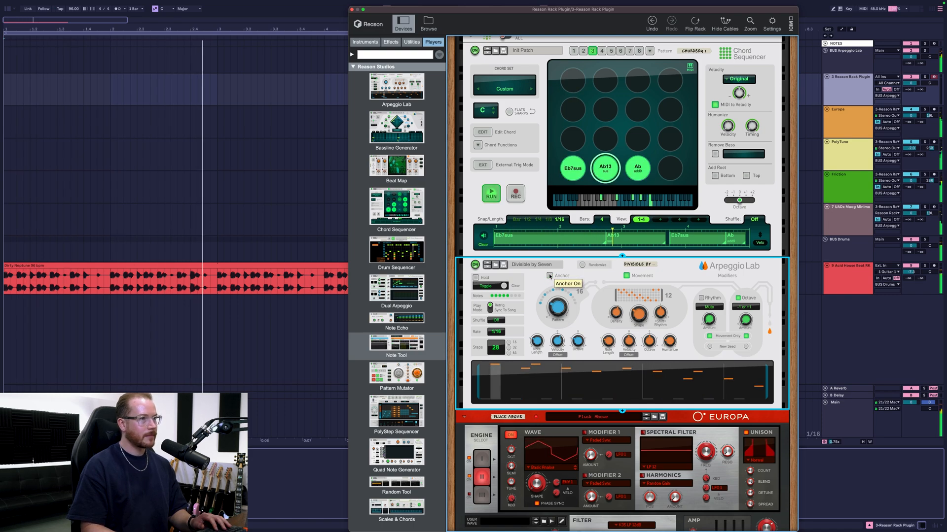
# Step: Enable the Anchor modifier on Arpeggio Lab
pyautogui.click(533, 276)
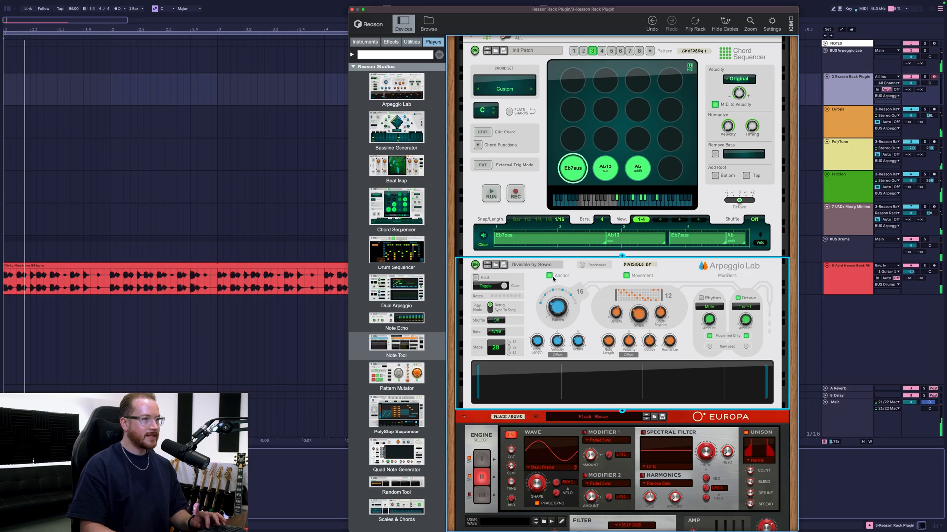
pyautogui.moveTo(518, 343)
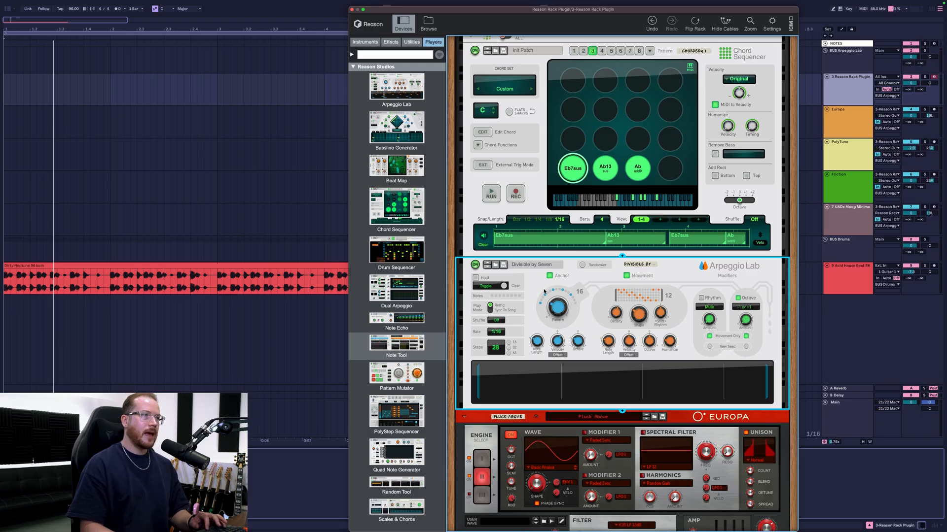
pyautogui.moveTo(643, 330)
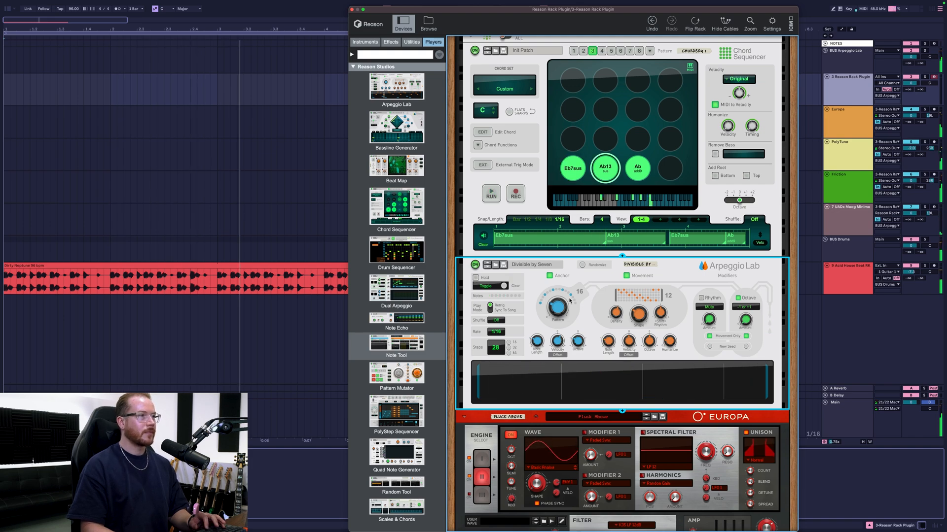
# Step: Sweep the Anchor Pattern knob through 18, 21 and 23, then return it to 16
pyautogui.moveTo(555, 307); pyautogui.dragTo(557, 302)
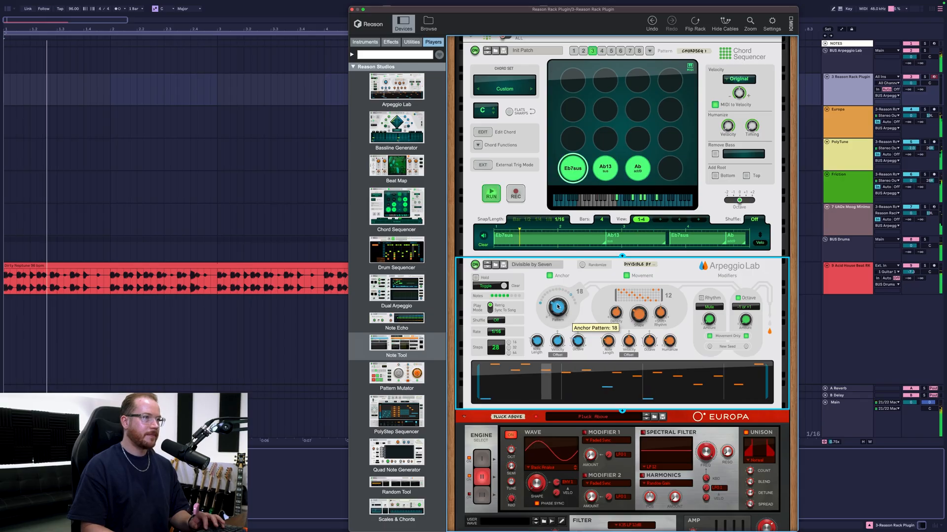
pyautogui.moveTo(556, 305); pyautogui.dragTo(558, 299)
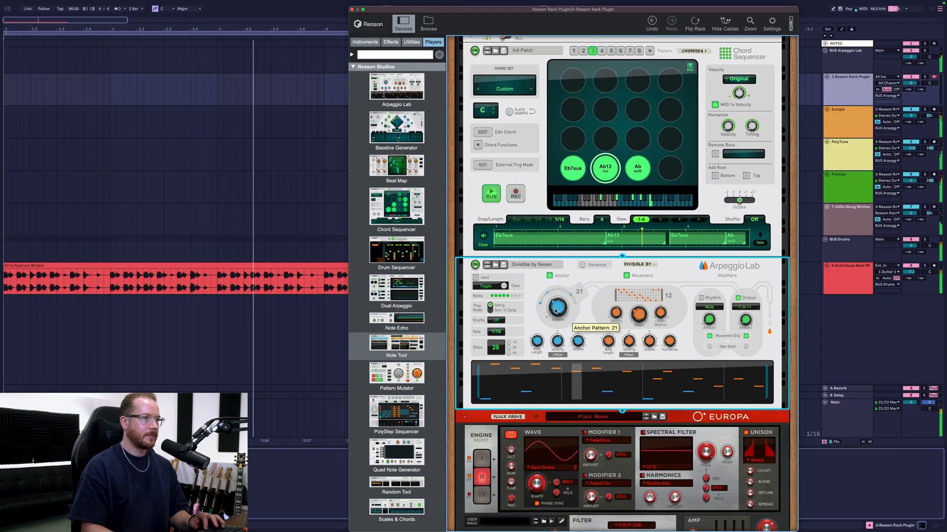
pyautogui.moveTo(555, 306); pyautogui.dragTo(558, 300)
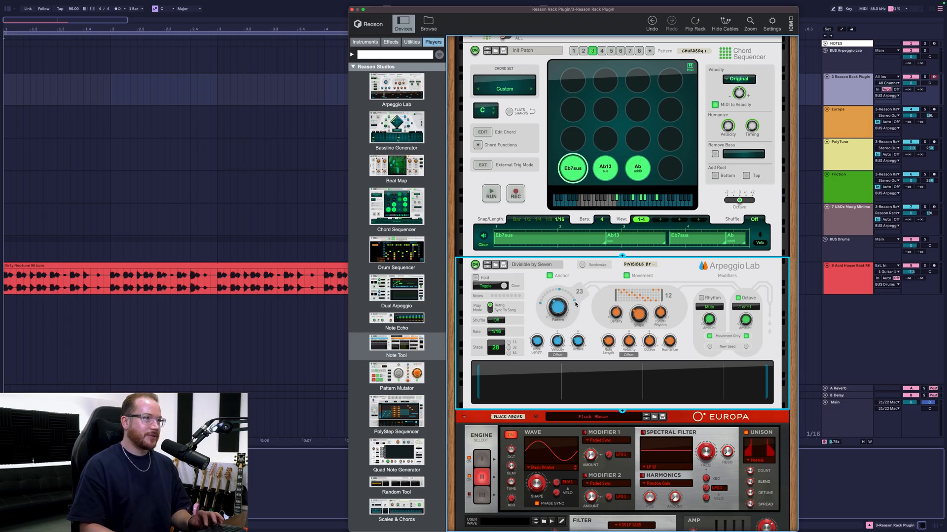
pyautogui.moveTo(603, 392)
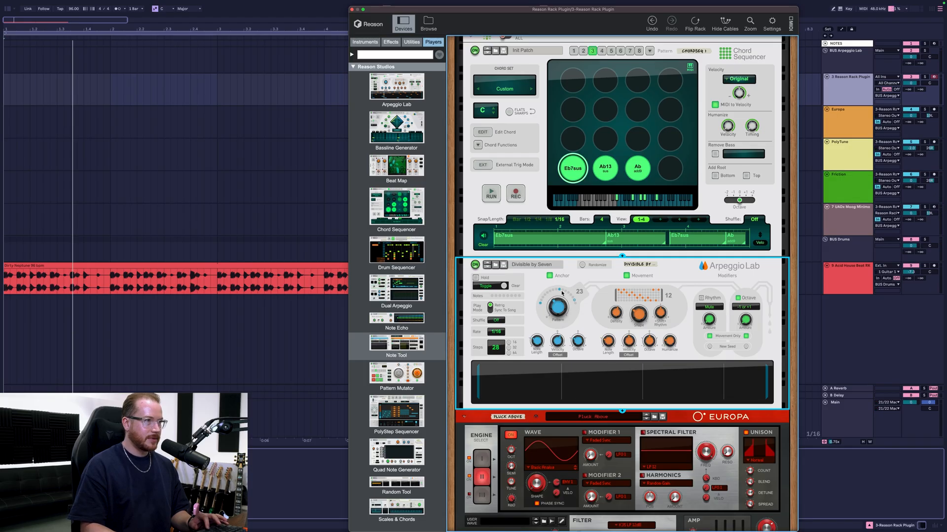
pyautogui.moveTo(555, 305); pyautogui.dragTo(554, 309)
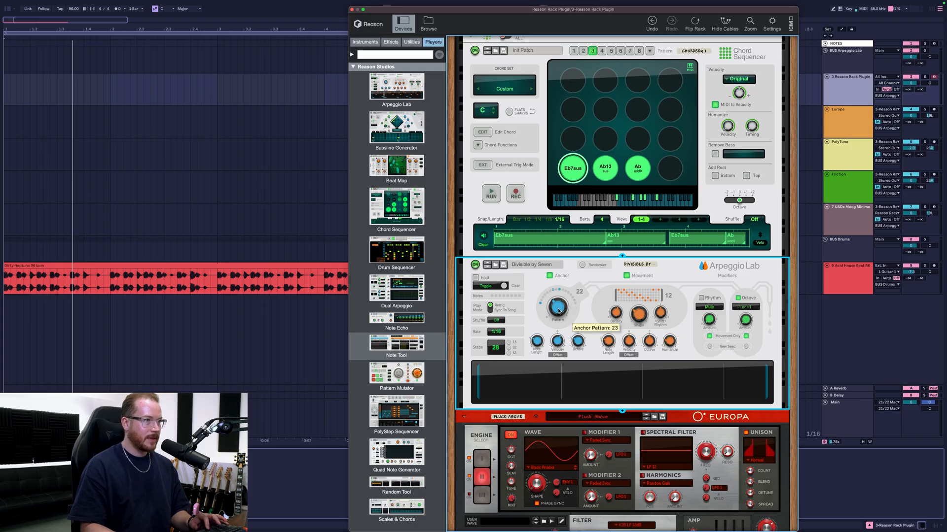
pyautogui.moveTo(556, 307); pyautogui.dragTo(549, 319)
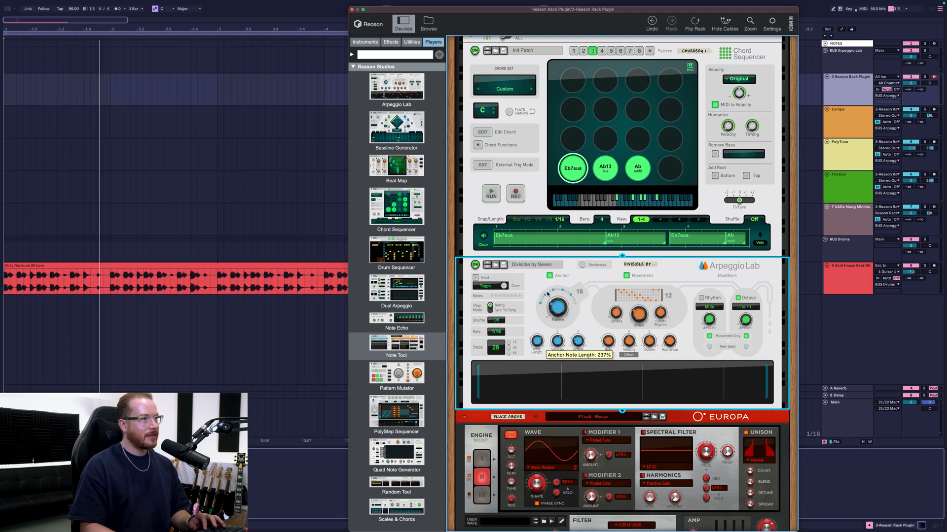
# Step: Shorten Arpeggio Lab's anchor note length to about 118%
pyautogui.click(490, 193)
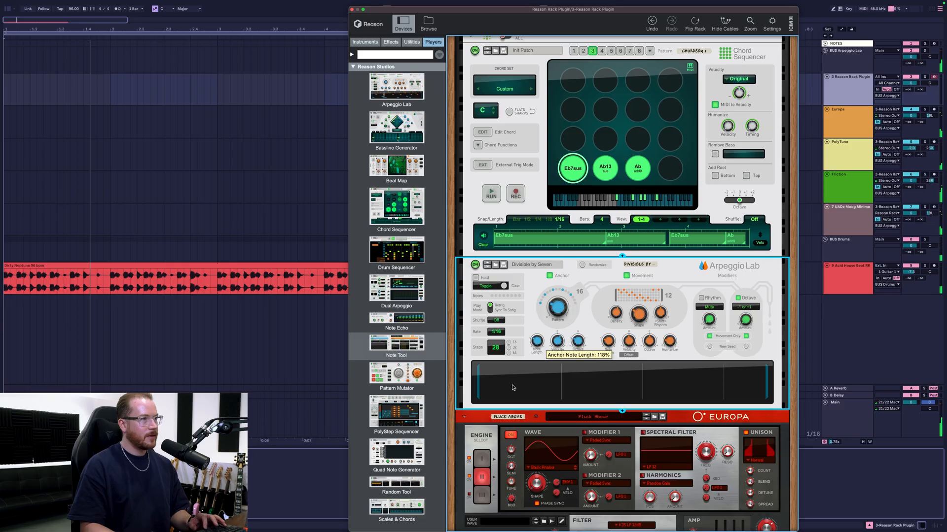
pyautogui.moveTo(536, 340); pyautogui.dragTo(536, 342)
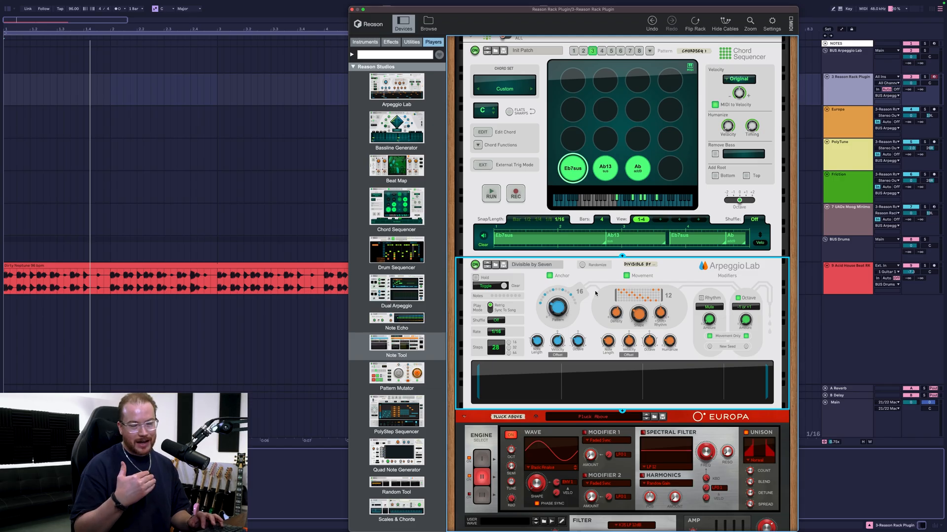
pyautogui.moveTo(714, 273)
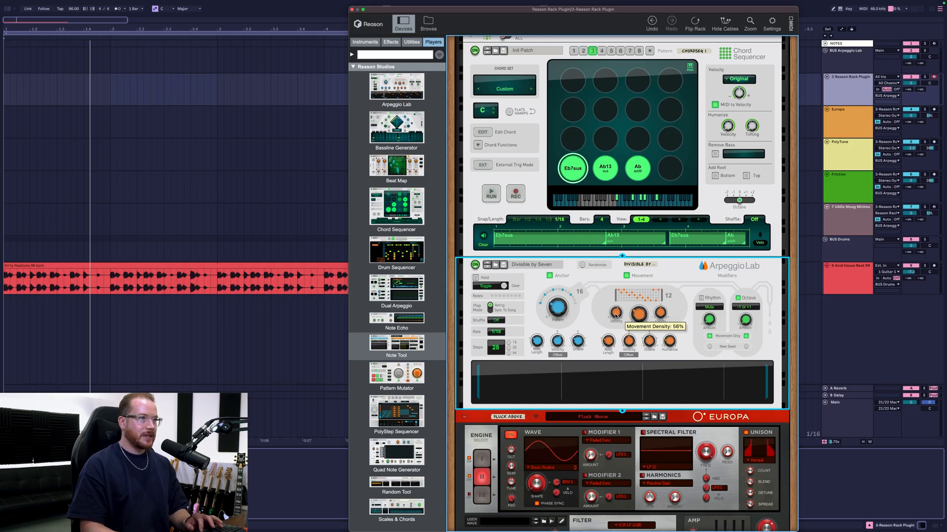
# Step: Lower the movement density to 31% and raise the movement shape to around 17
pyautogui.moveTo(614, 313); pyautogui.dragTo(614, 328)
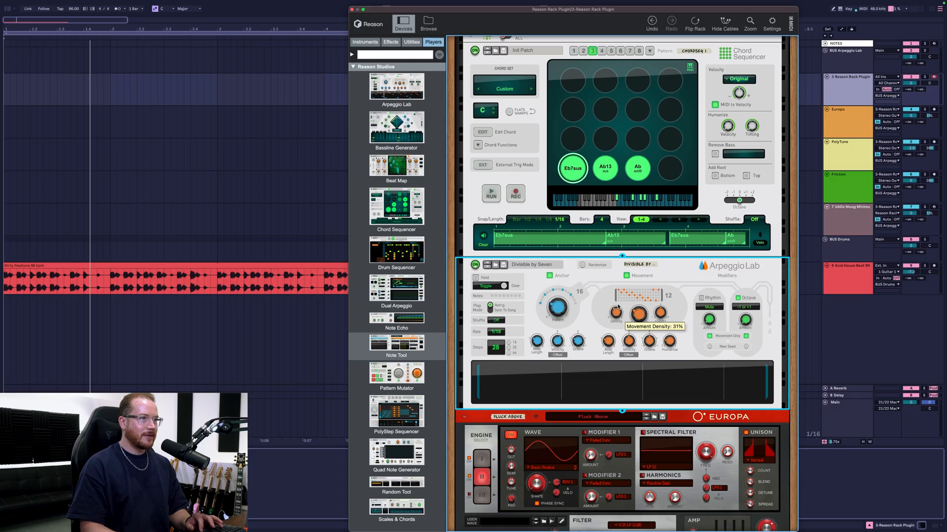
pyautogui.moveTo(614, 311); pyautogui.dragTo(615, 316)
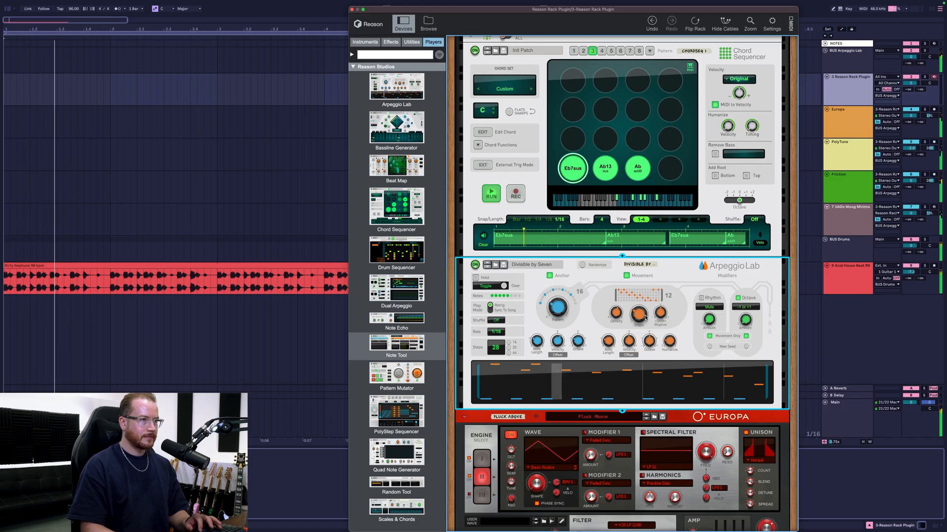
pyautogui.moveTo(638, 314)
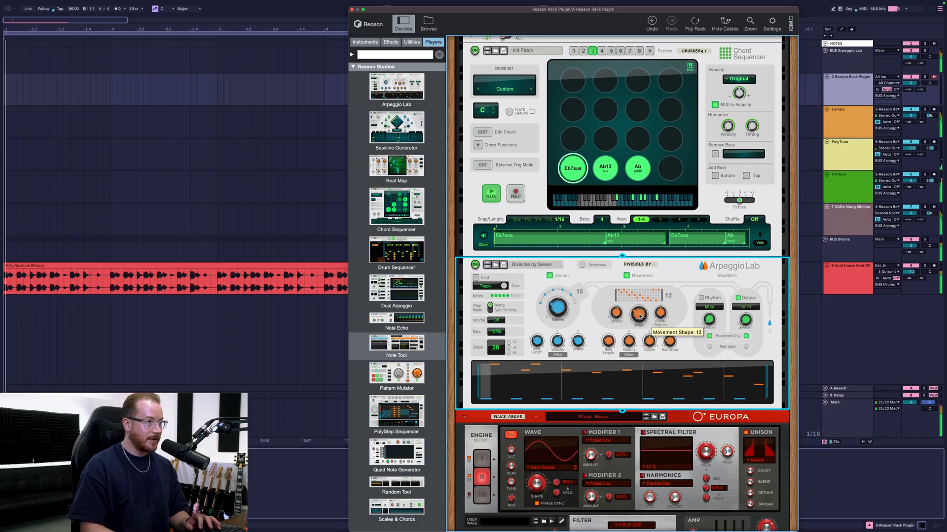
pyautogui.moveTo(638, 316); pyautogui.dragTo(639, 304)
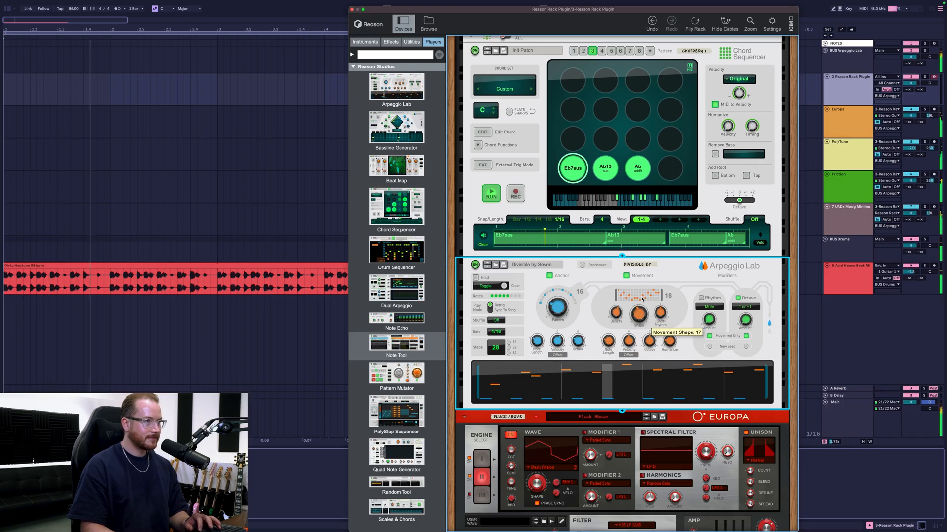
pyautogui.moveTo(638, 313); pyautogui.dragTo(638, 305)
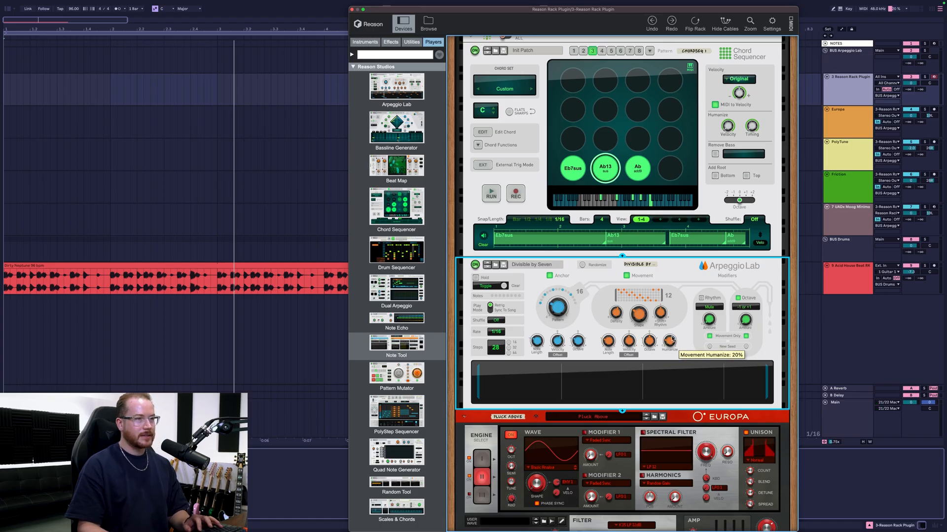
pyautogui.moveTo(595, 352)
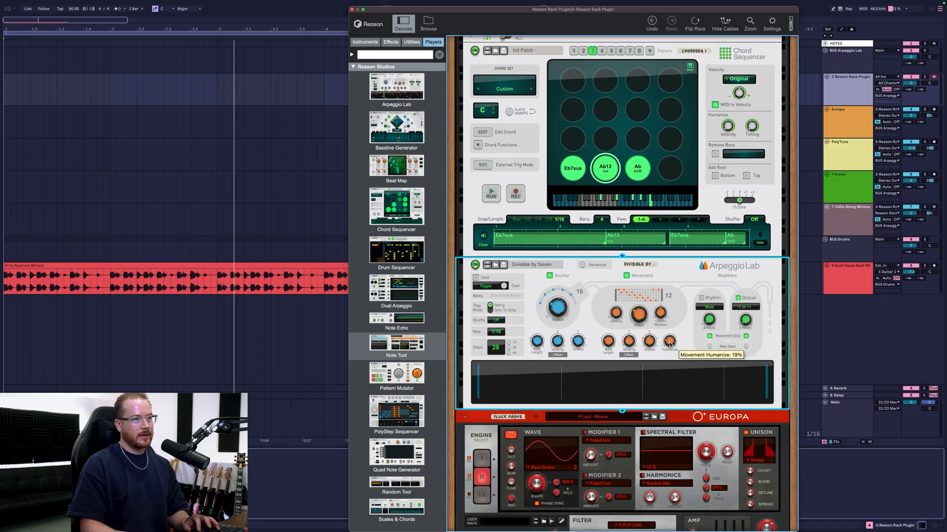
pyautogui.moveTo(668, 341); pyautogui.dragTo(667, 341)
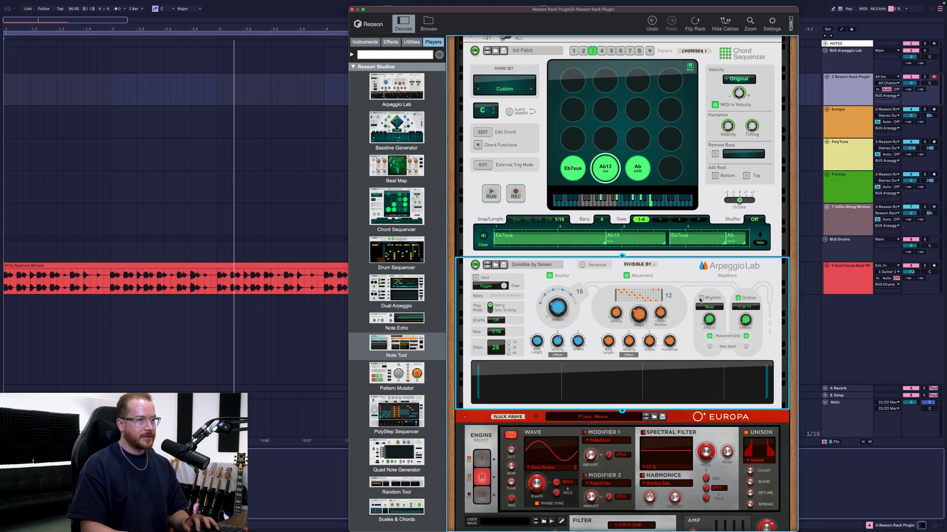
pyautogui.moveTo(706, 290)
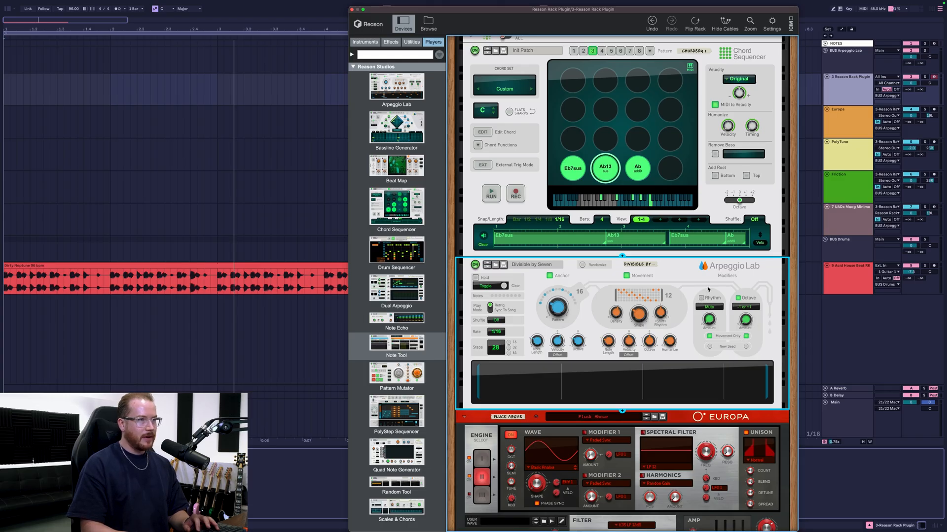
# Step: Enable Arpeggio Lab's Rhythm modifier with Quad mode at 33% amount
pyautogui.click(748, 306)
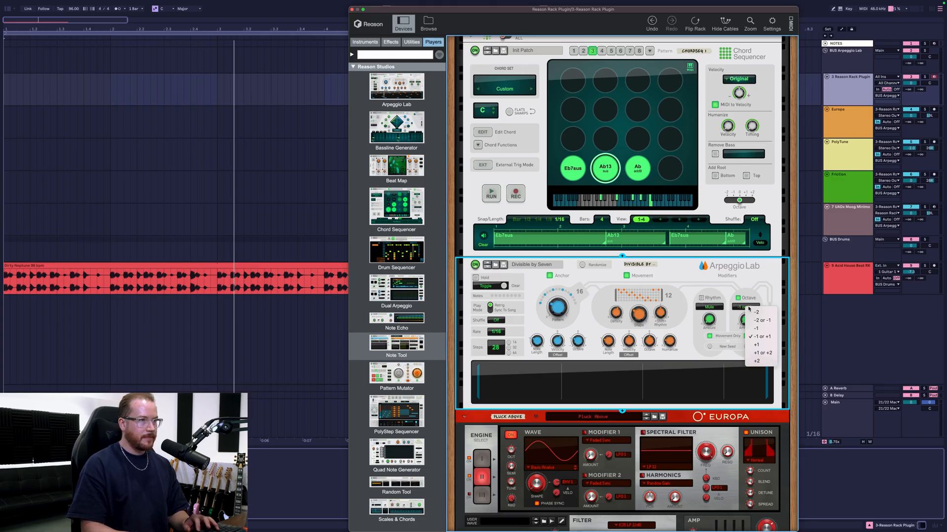
pyautogui.click(762, 336)
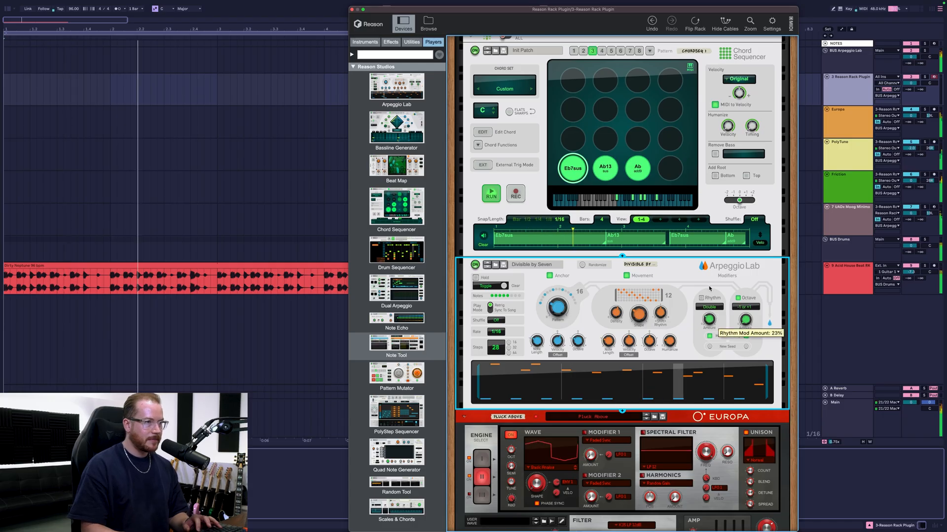
pyautogui.moveTo(707, 319); pyautogui.dragTo(709, 311)
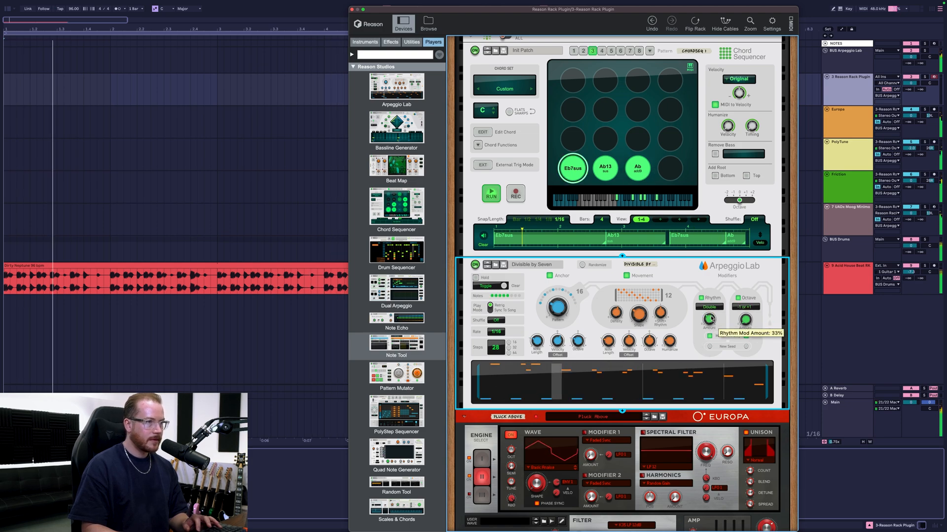
pyautogui.click(709, 306)
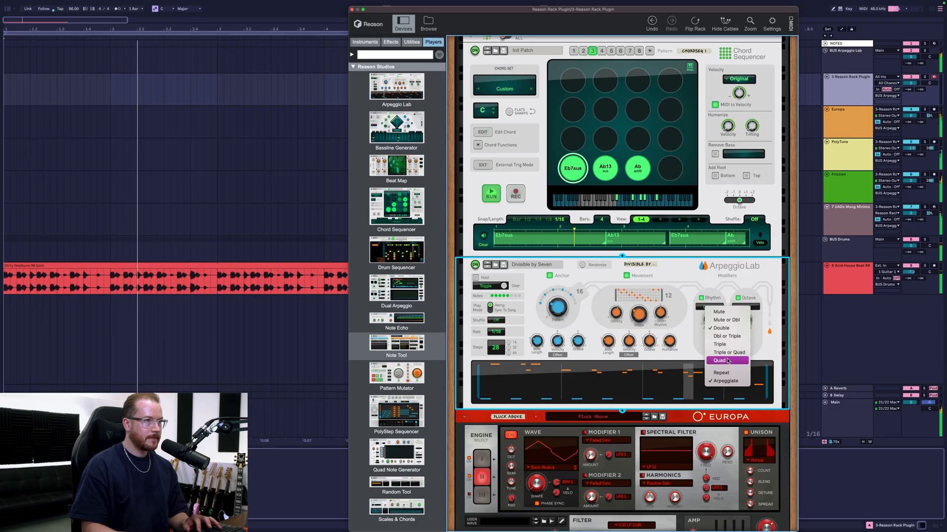
pyautogui.click(721, 361)
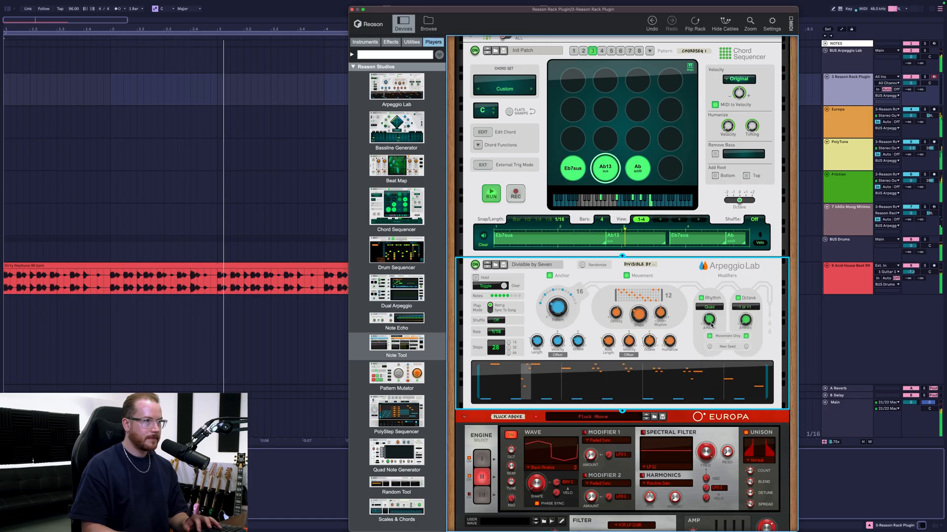
pyautogui.click(572, 168)
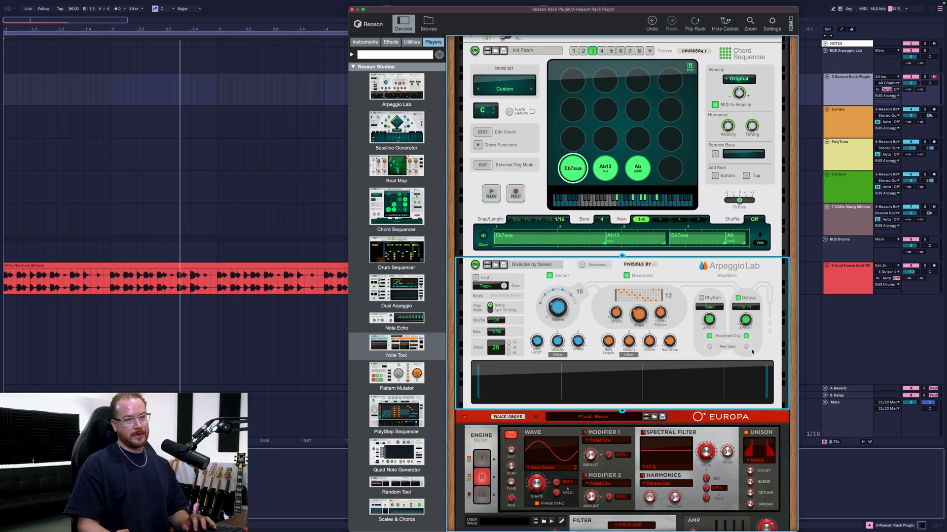
pyautogui.moveTo(698, 376)
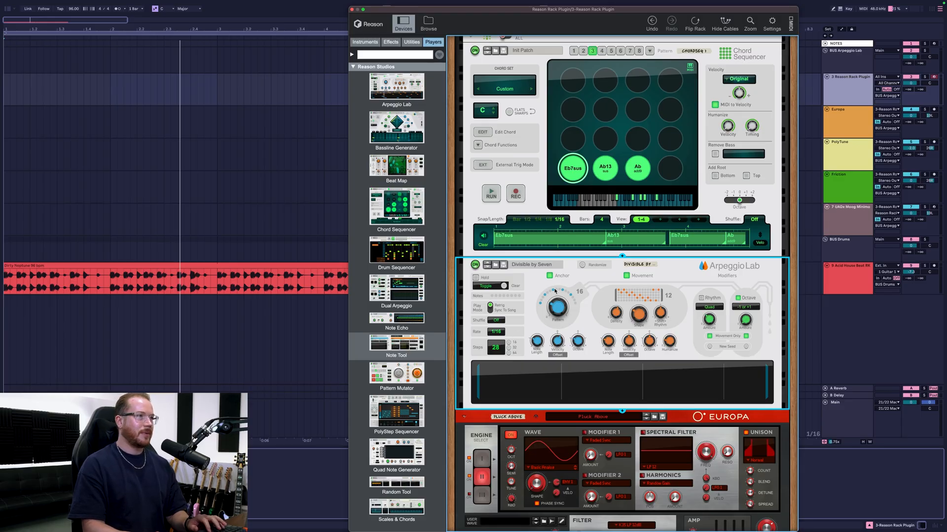
pyautogui.moveTo(563, 368)
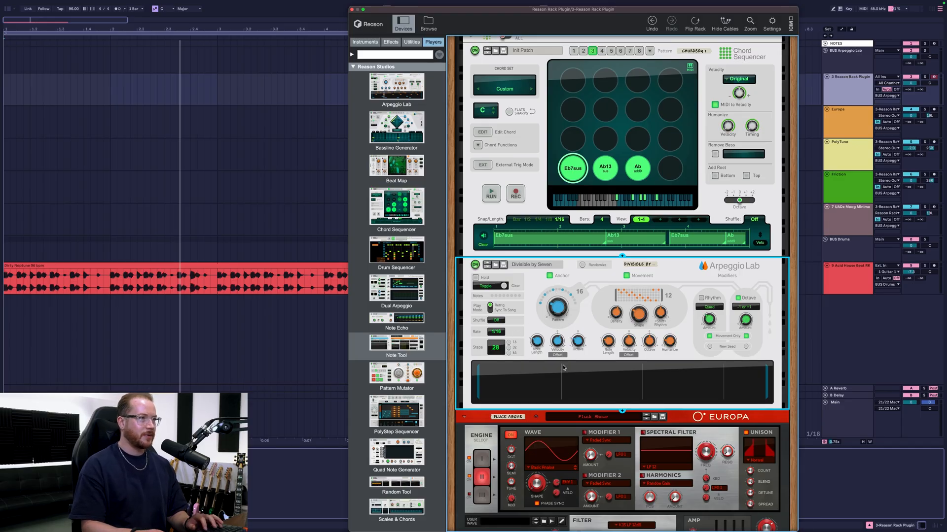
# Step: Scroll down through the Reason rack toward the Minimoog track
pyautogui.scroll(-3)
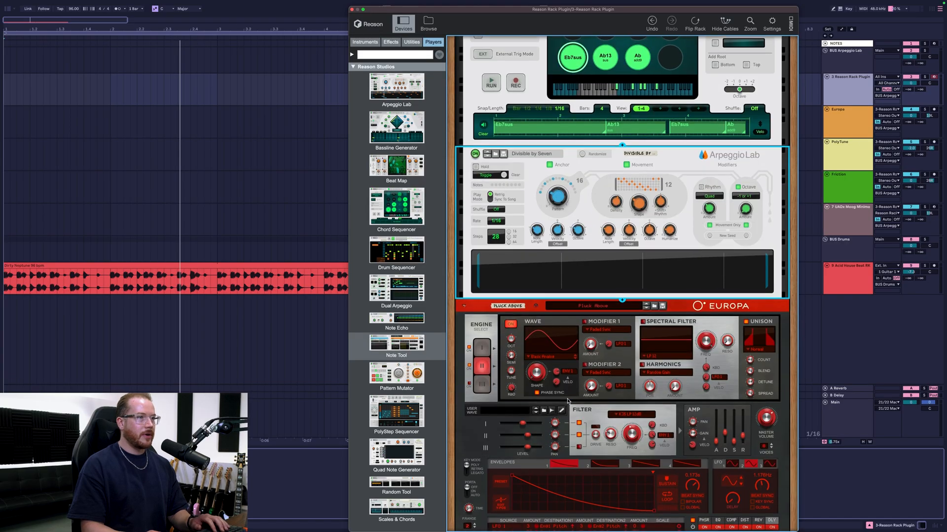
pyautogui.scroll(-3)
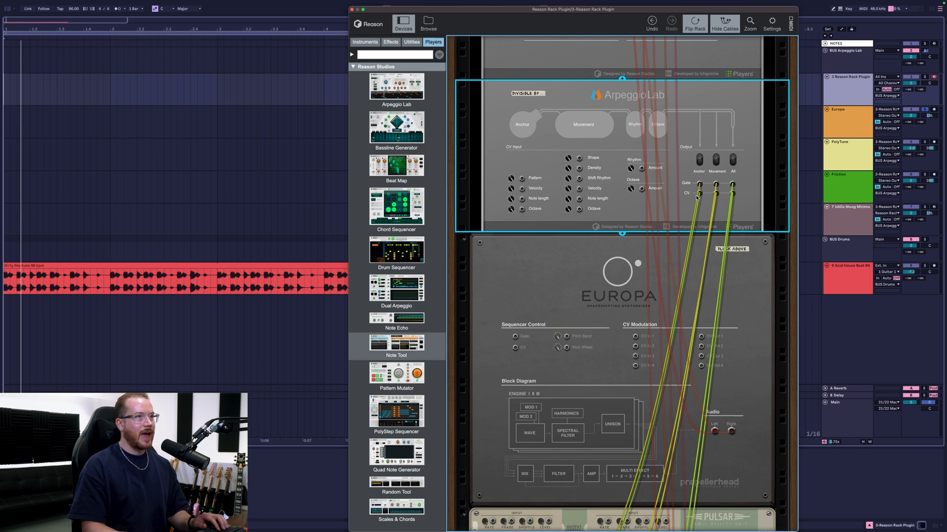
pyautogui.scroll(-3)
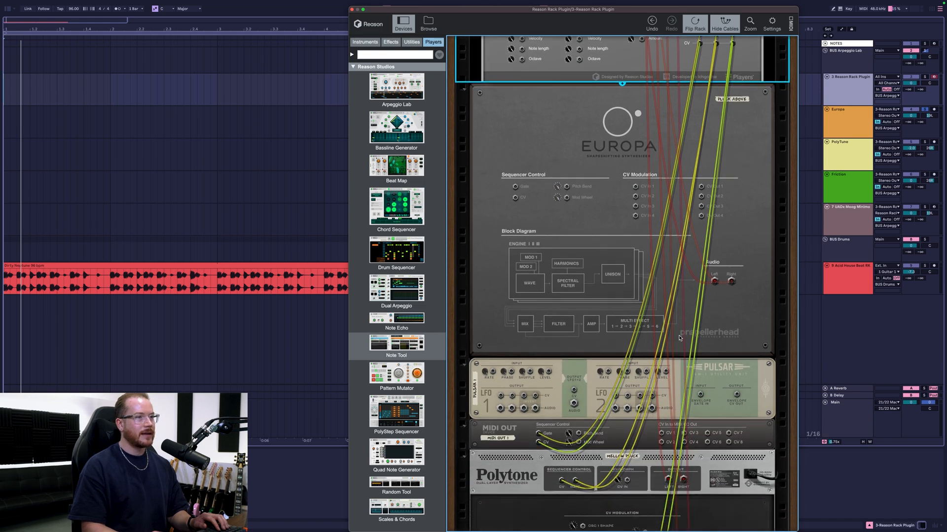
pyautogui.scroll(-3)
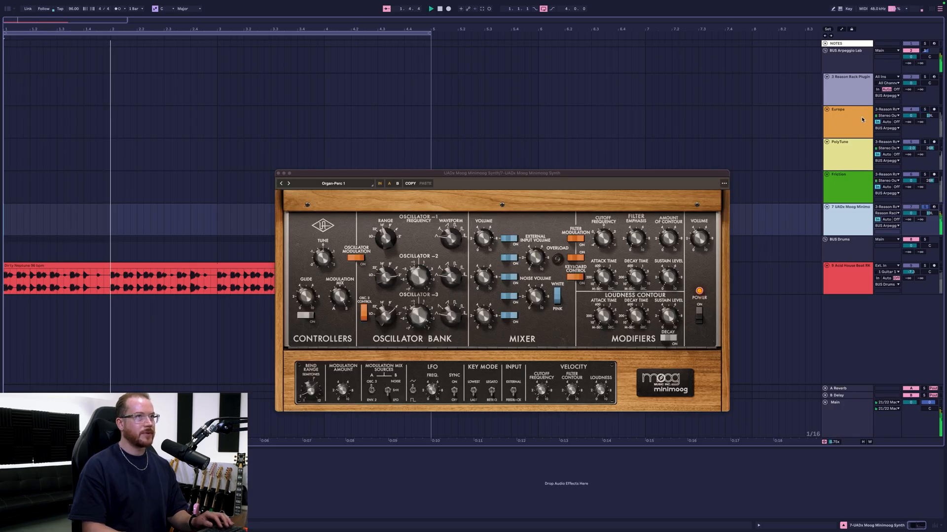
# Step: Close the Minimoog plugin window and reopen the Reason Rack Plugin window
pyautogui.click(278, 174)
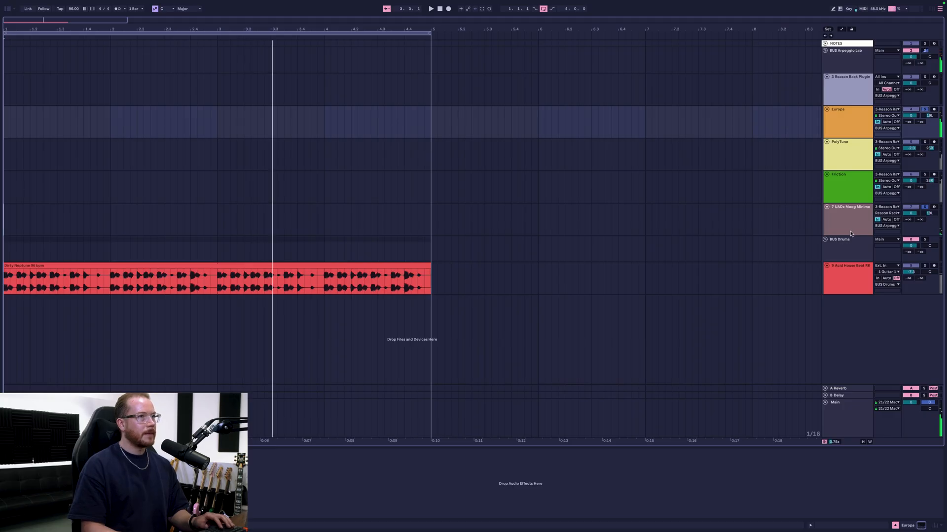
pyautogui.click(848, 206)
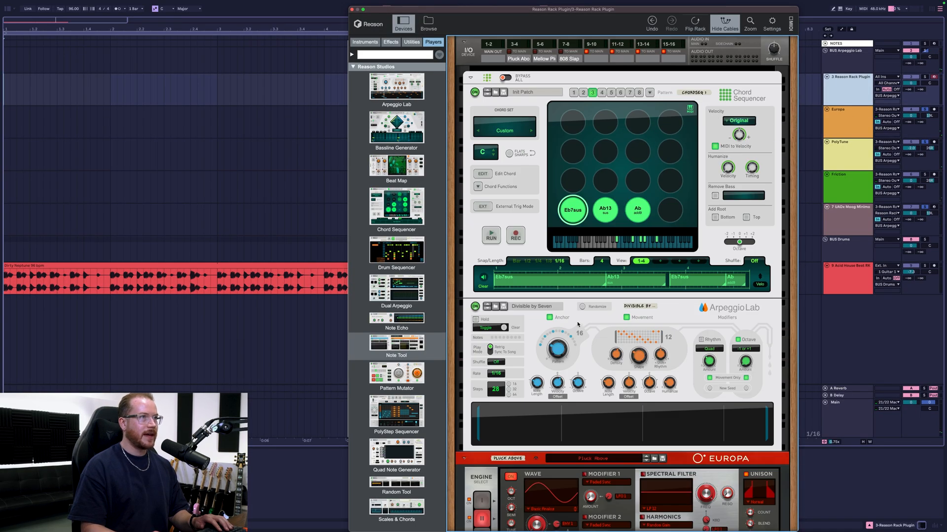
# Step: Scroll the flipped rack down to the Algoritm rear panel, then bring up the UADx Minimoog window
pyautogui.scroll(-3)
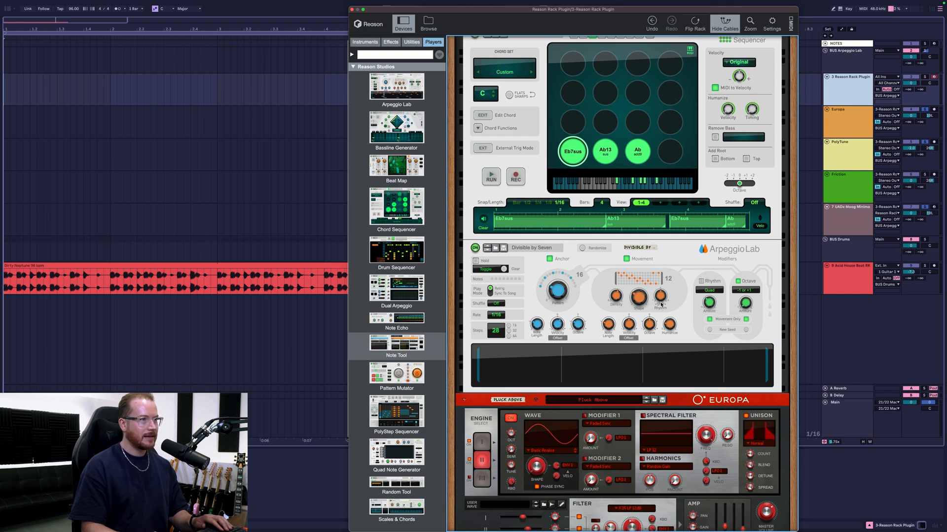
pyautogui.scroll(-3)
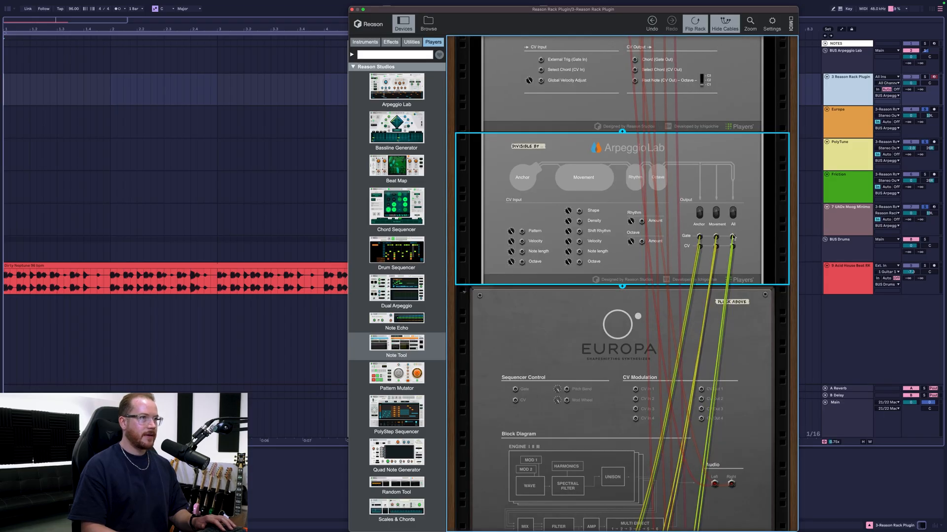
pyautogui.scroll(-3)
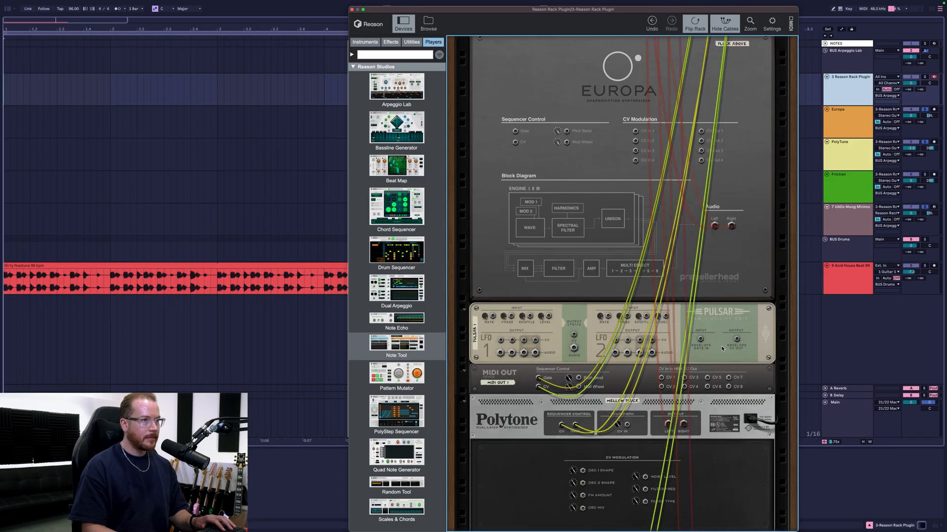
pyautogui.scroll(-3)
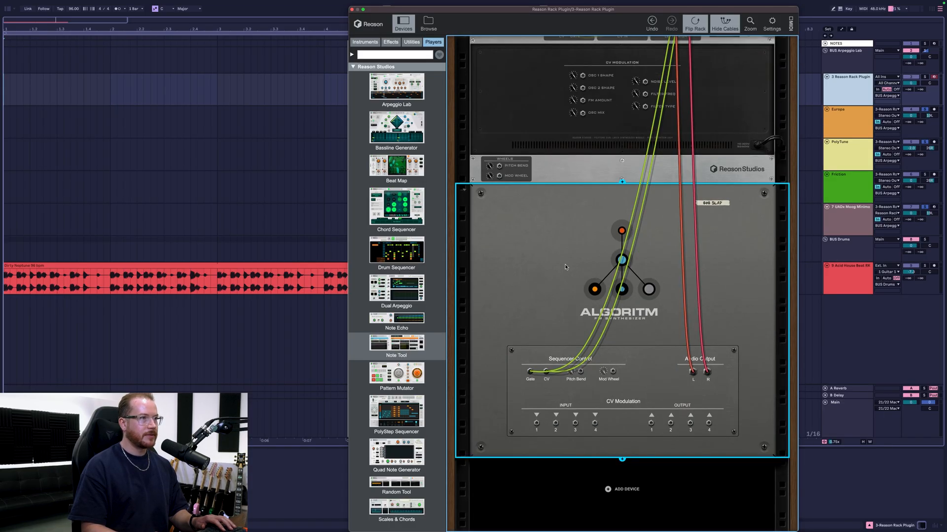
pyautogui.click(694, 23)
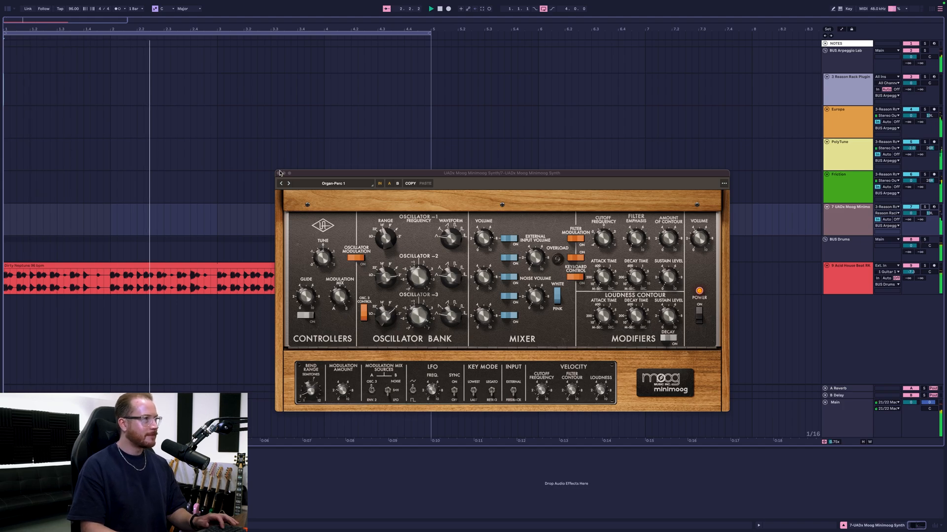
# Step: Close the Minimoog window so the Reason rack's cabled rear of Chord Sequencer and Arpeggio Lab shows
pyautogui.click(280, 173)
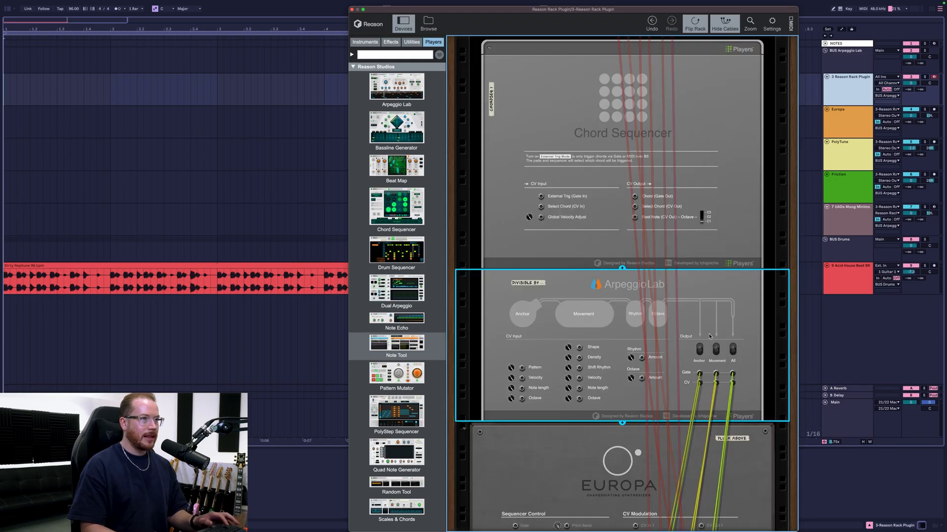
# Step: Scroll the rear cabling down past Pulsar and Polytone, then Flip Rack back to the front panels
pyautogui.scroll(-3)
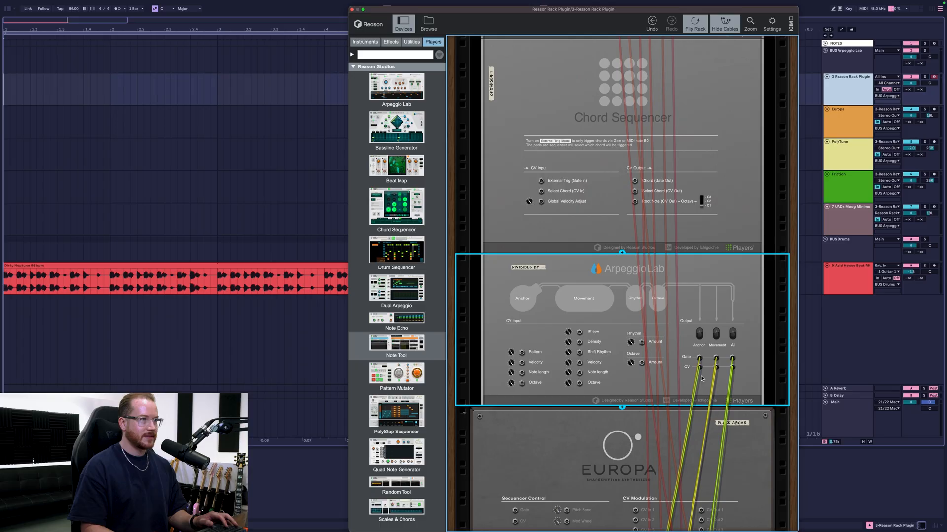
pyautogui.scroll(-3)
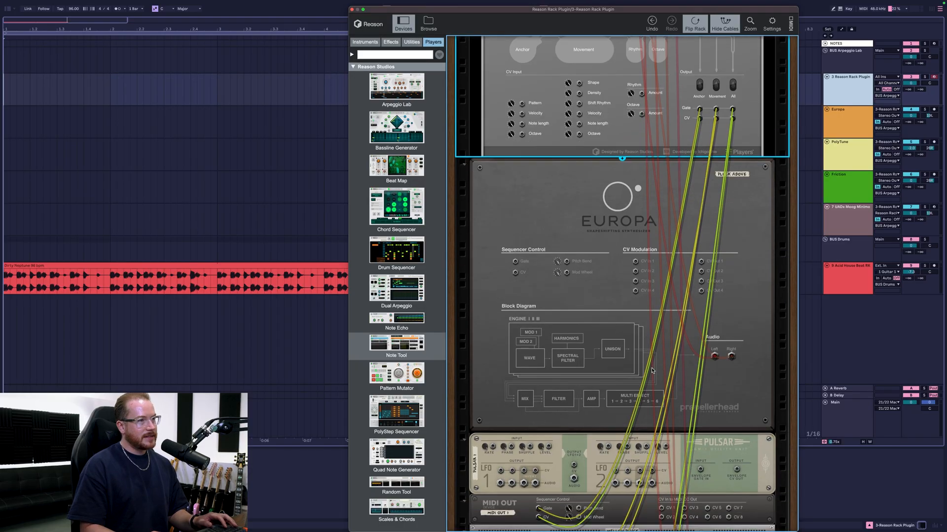
pyautogui.scroll(-3)
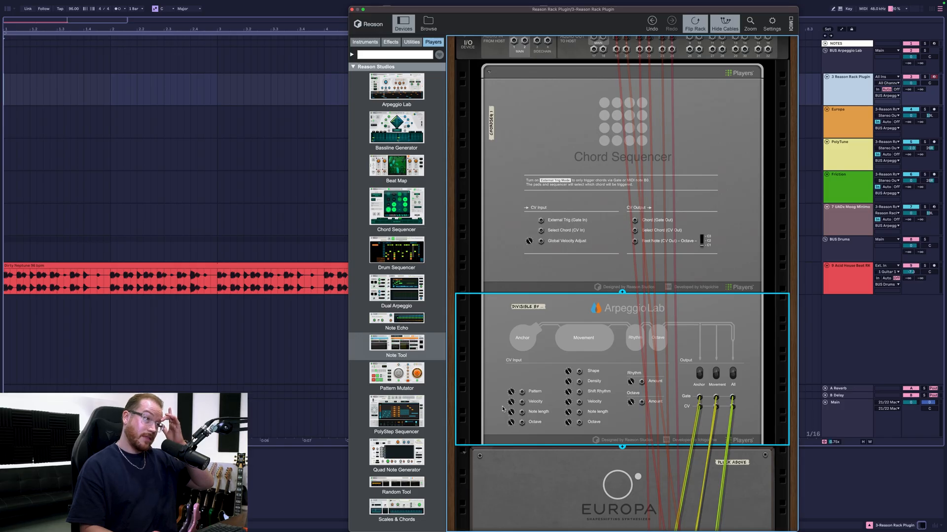
pyautogui.scroll(-3)
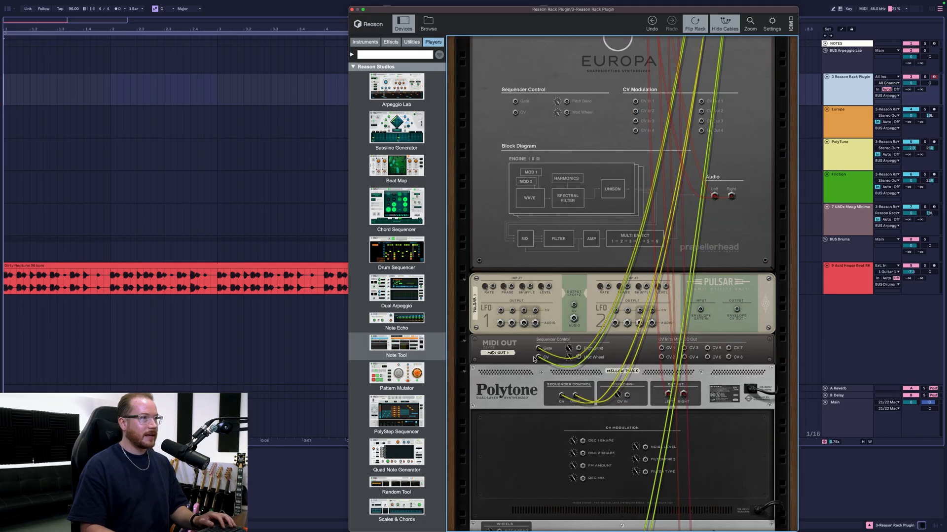
pyautogui.click(622, 304)
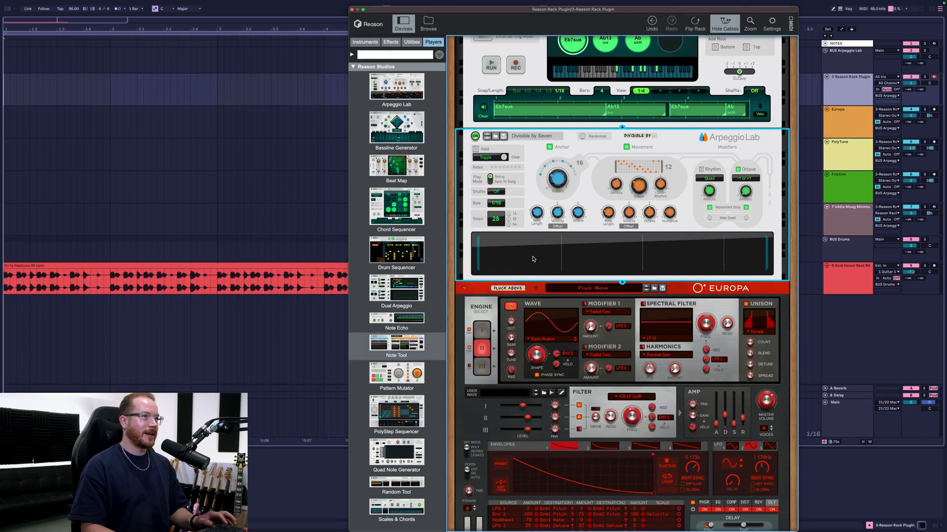
pyautogui.click(694, 24)
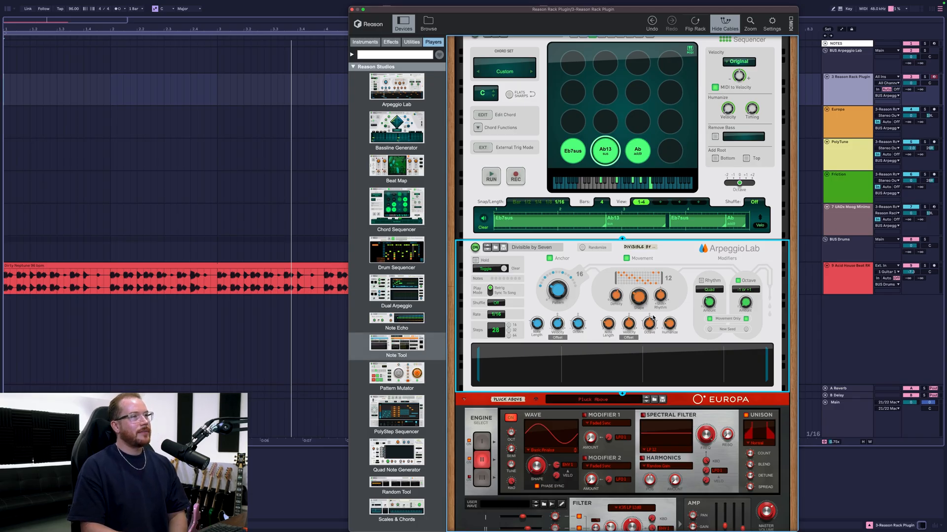
pyautogui.moveTo(669, 324)
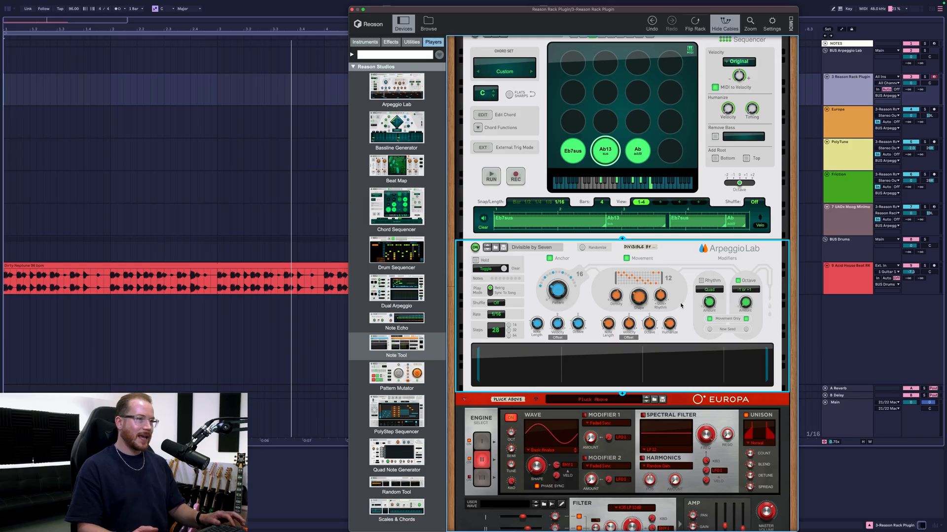
pyautogui.click(694, 23)
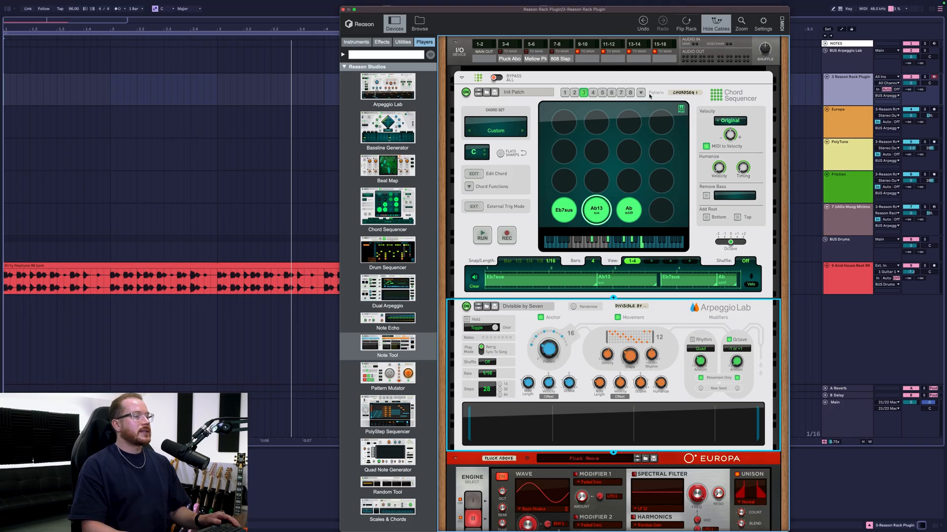
pyautogui.scroll(-3)
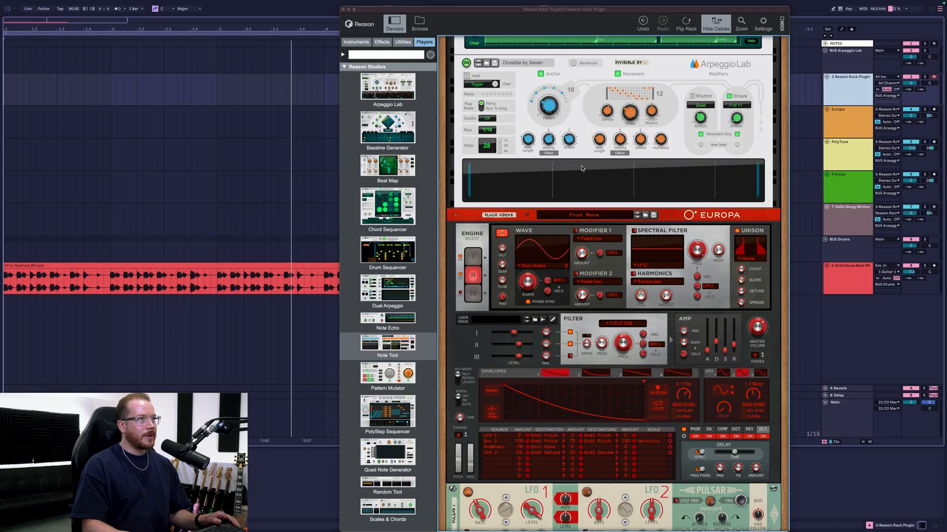
pyautogui.scroll(-3)
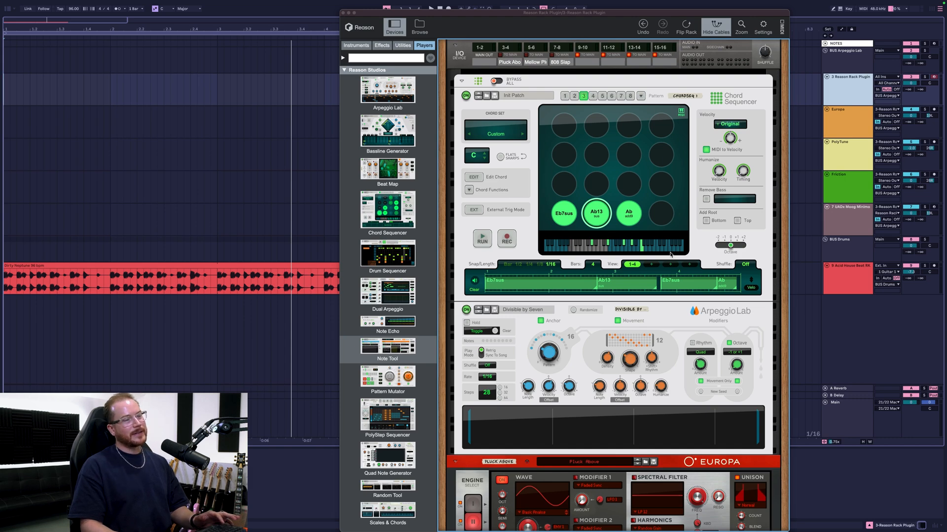
pyautogui.moveTo(661, 265)
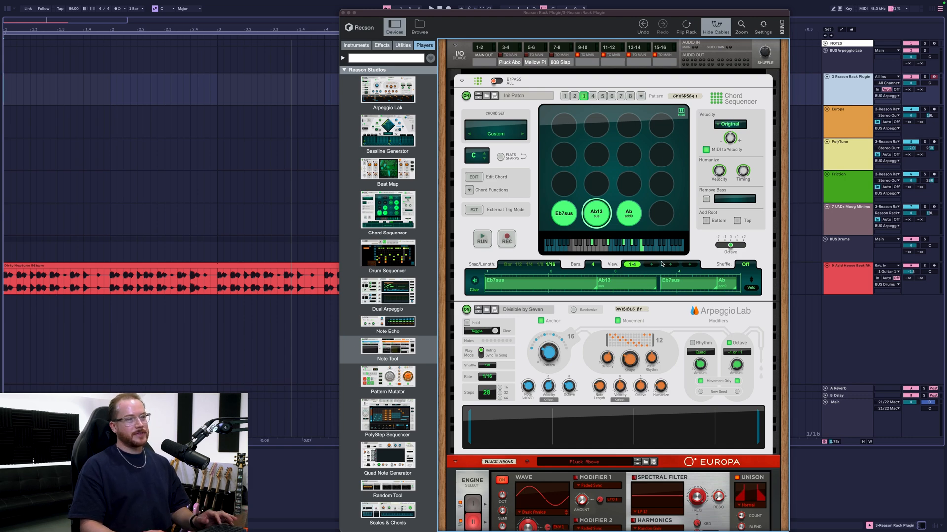